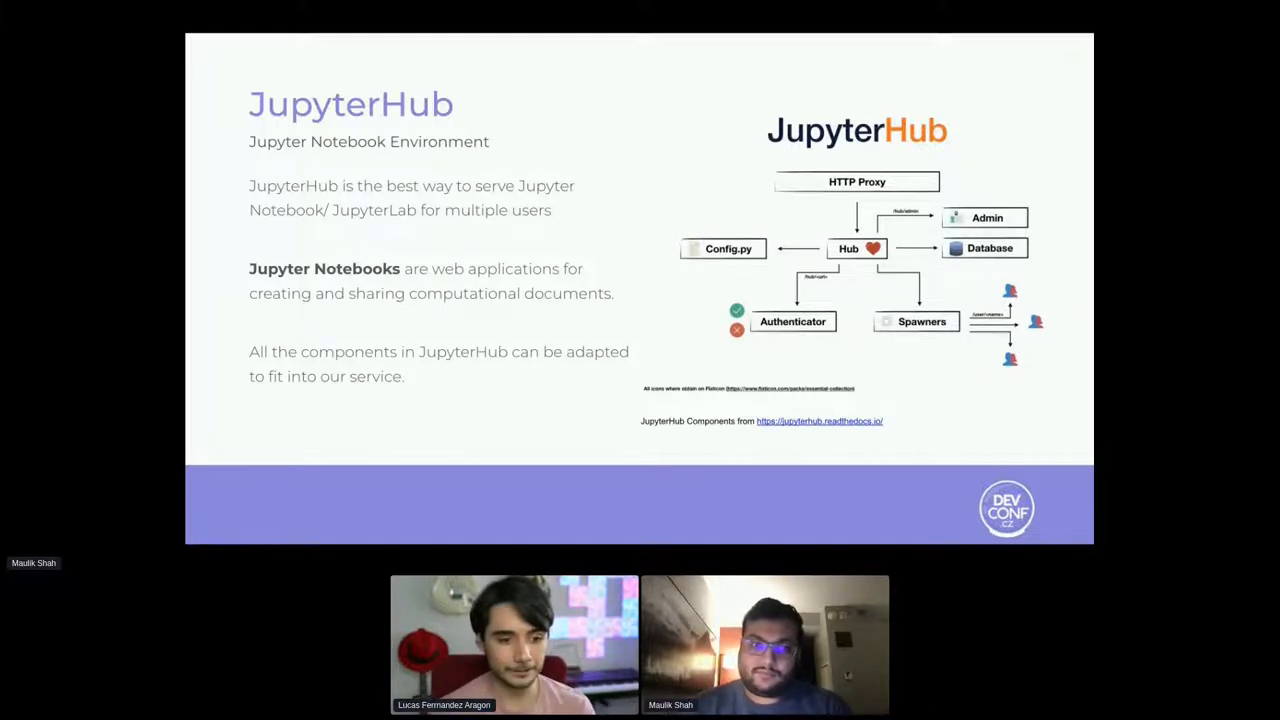
- Advance the talk to the architecture diagram of proxy, hub server, database and notebook pods
key(Right)
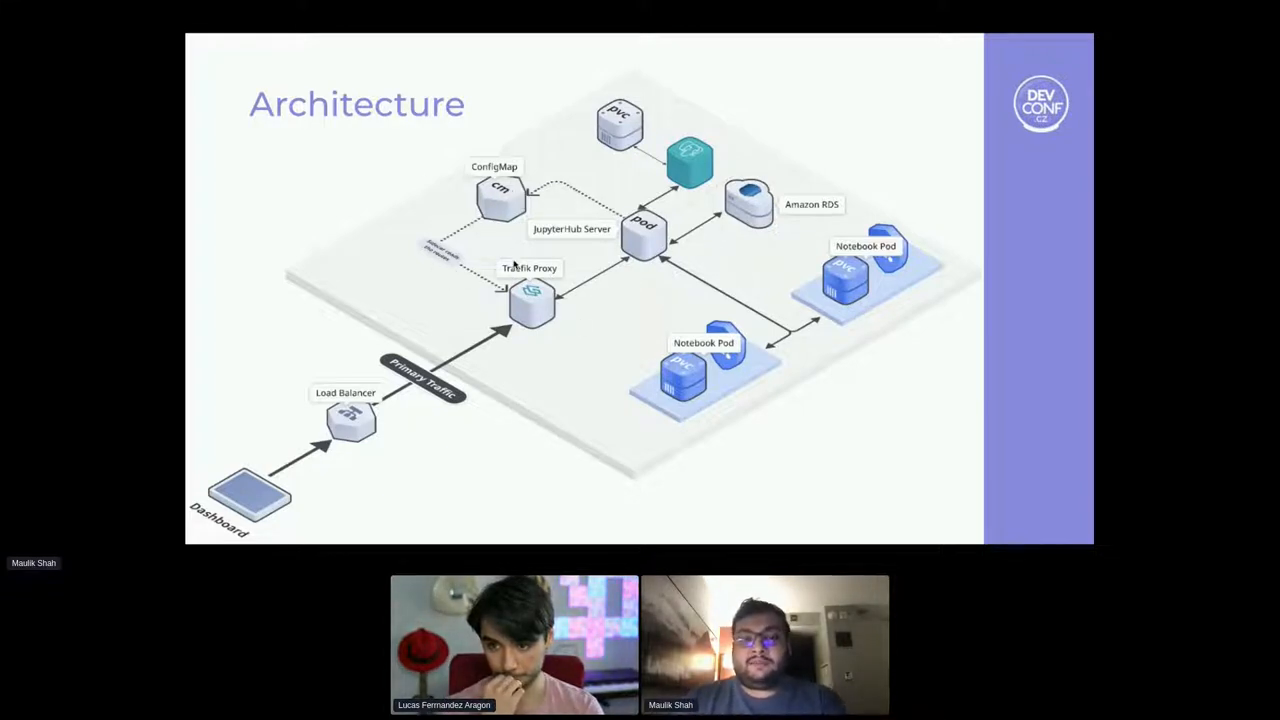
mouse_move(622, 282)
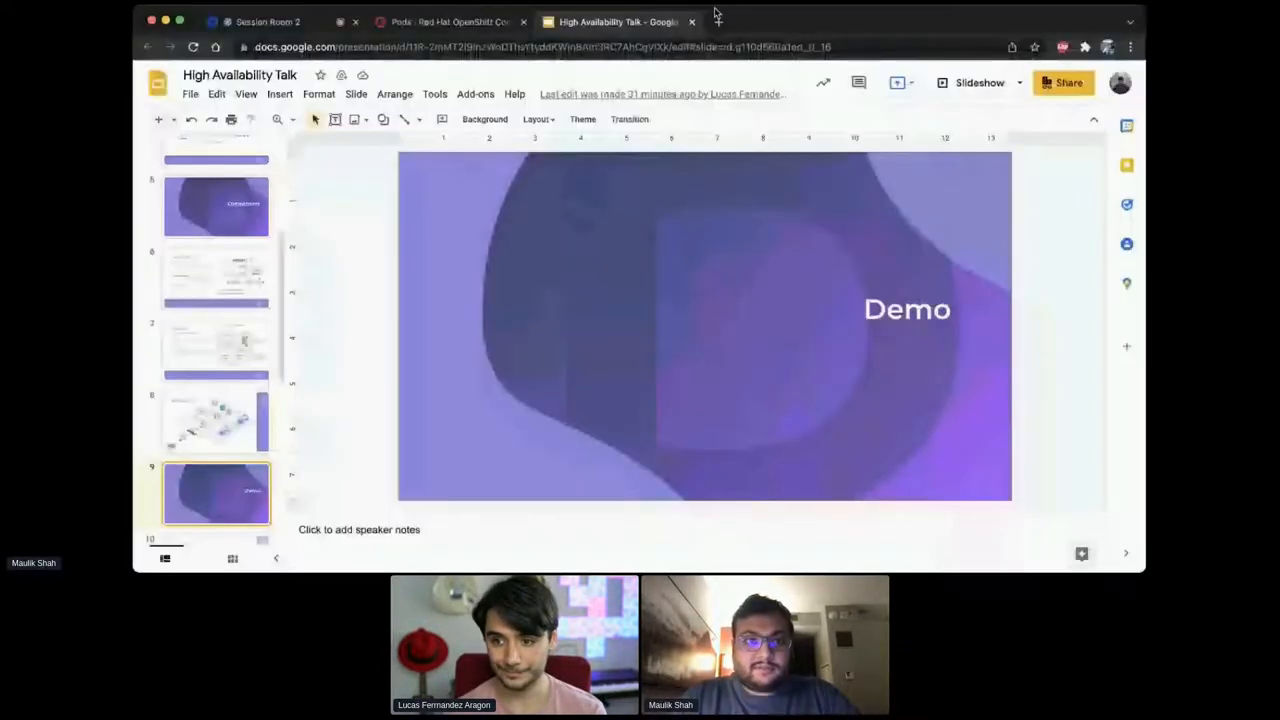
- Review the redhat-ods-applications pod list and open pod jupyterhub-1-hpz99
click(452, 21)
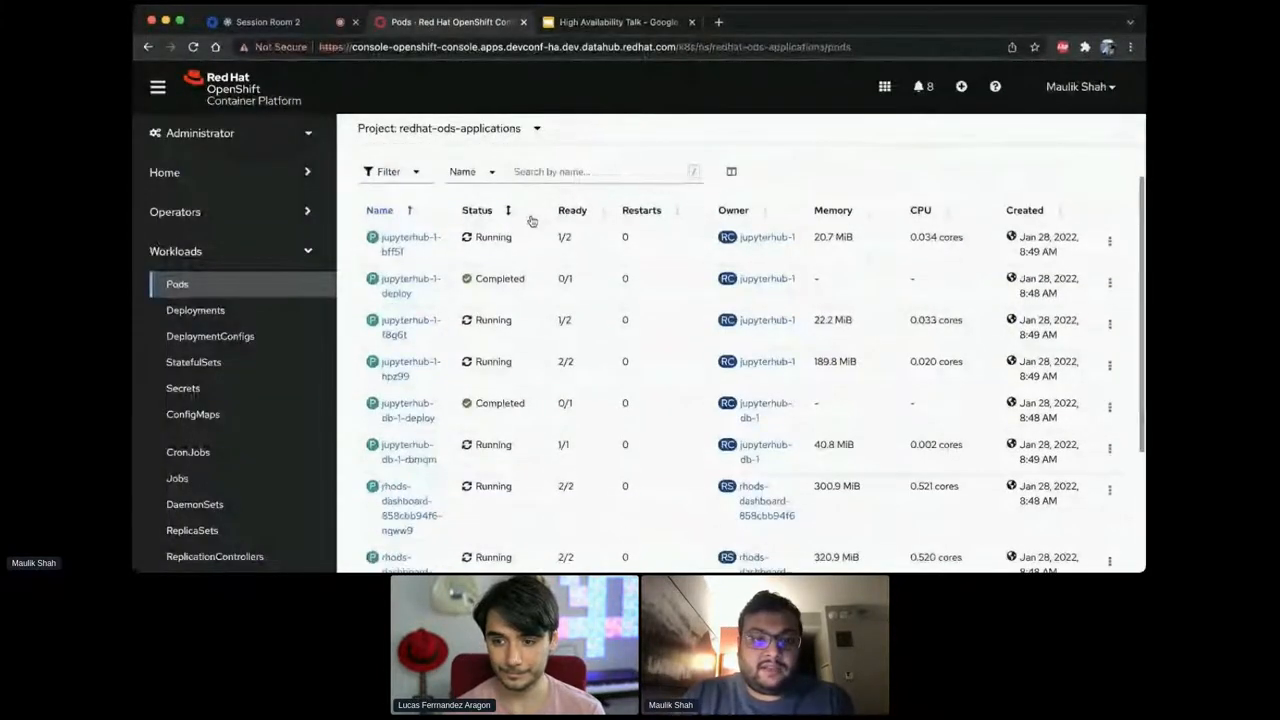
scroll(down, 3)
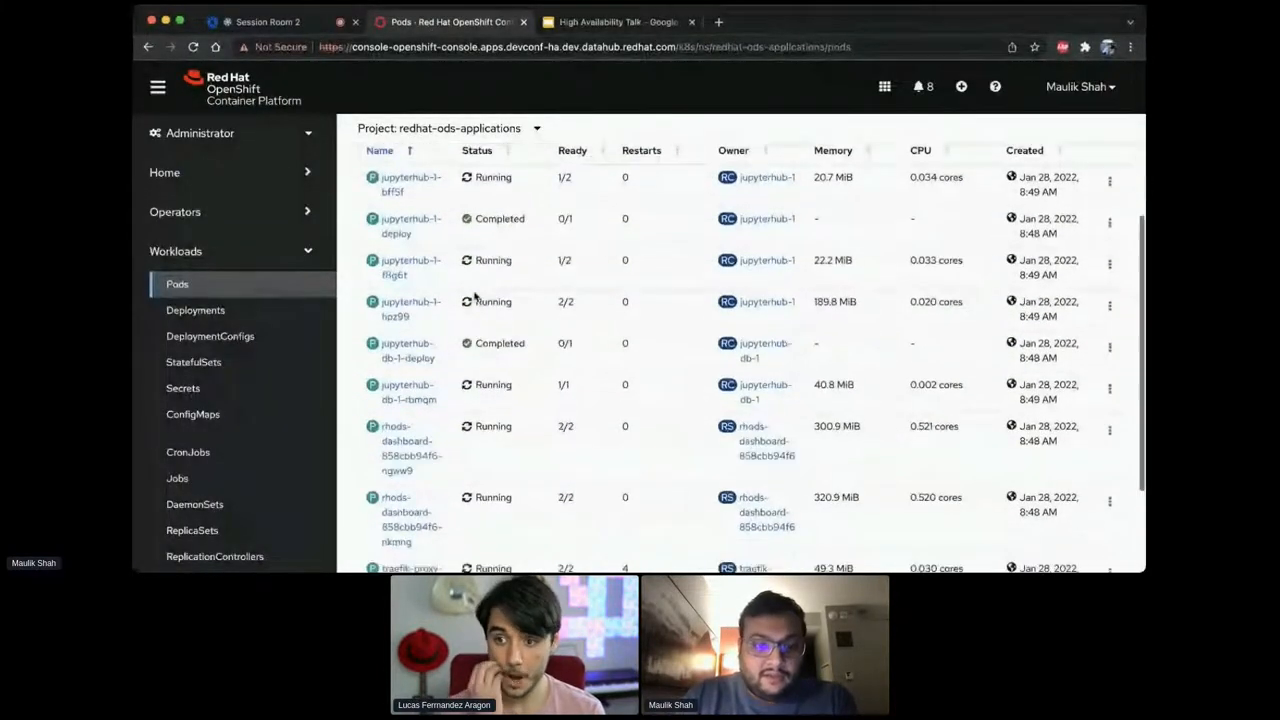
scroll(down, 3)
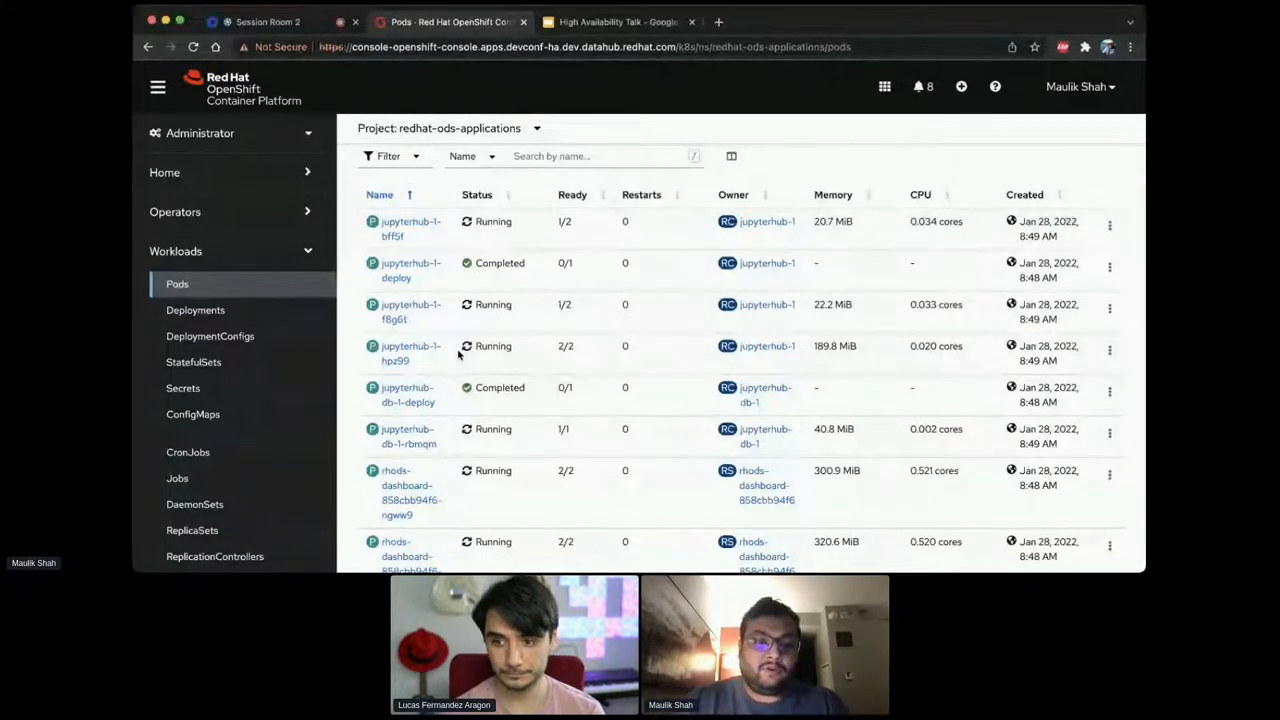
click(409, 352)
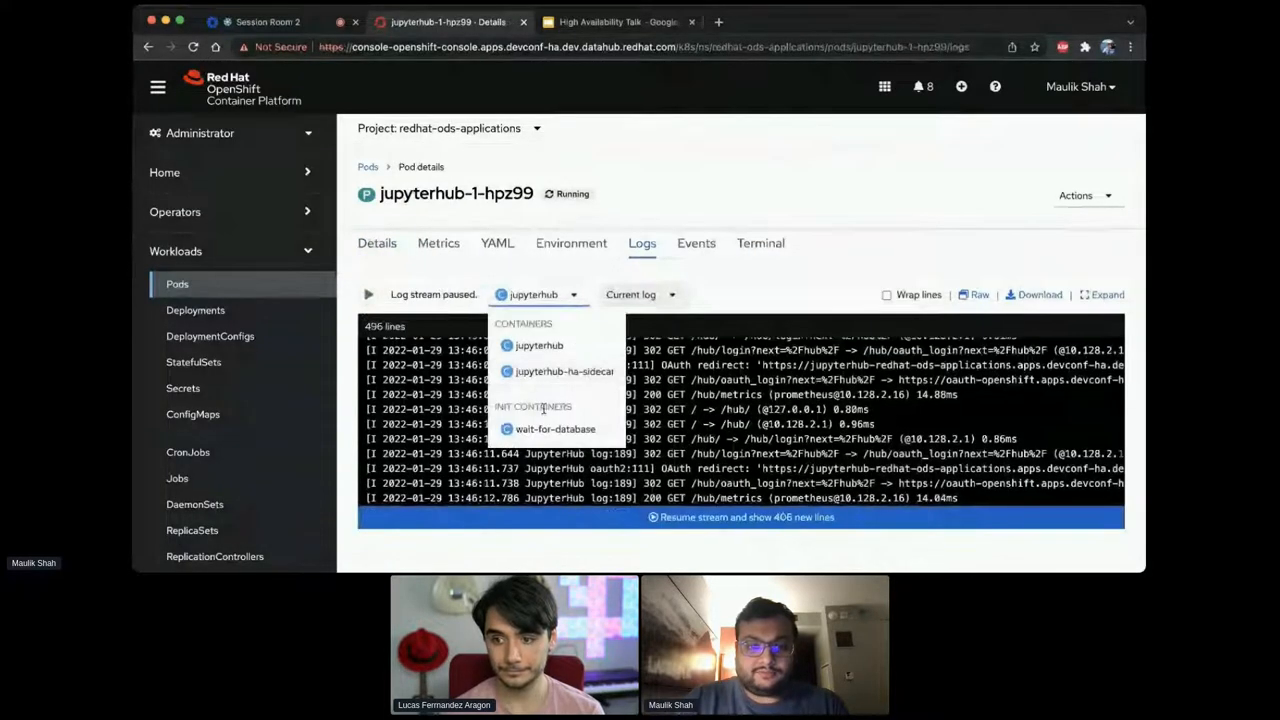
- Choose a container (hub, sidecar or wait-for-database) in jupyterhub-1-hpz99's log view
click(564, 371)
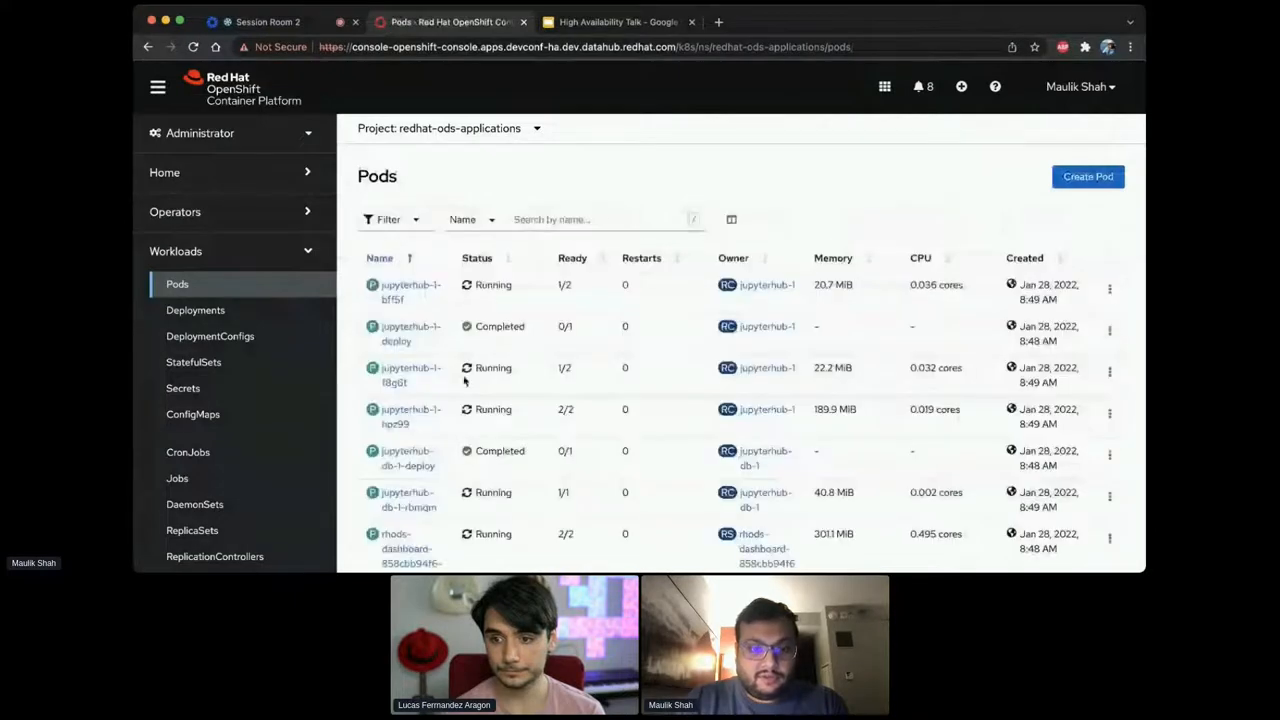
- Open pod jupyterhub-1-f8g6t and view its logs
click(410, 375)
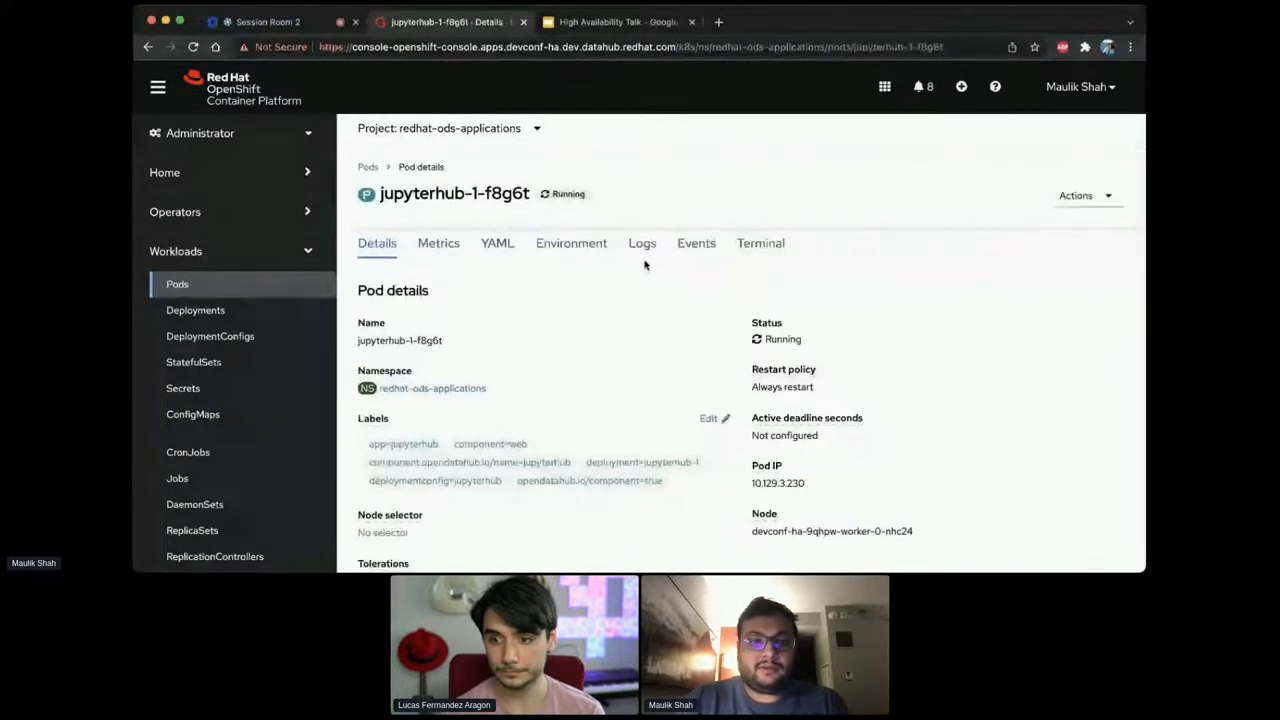
click(642, 243)
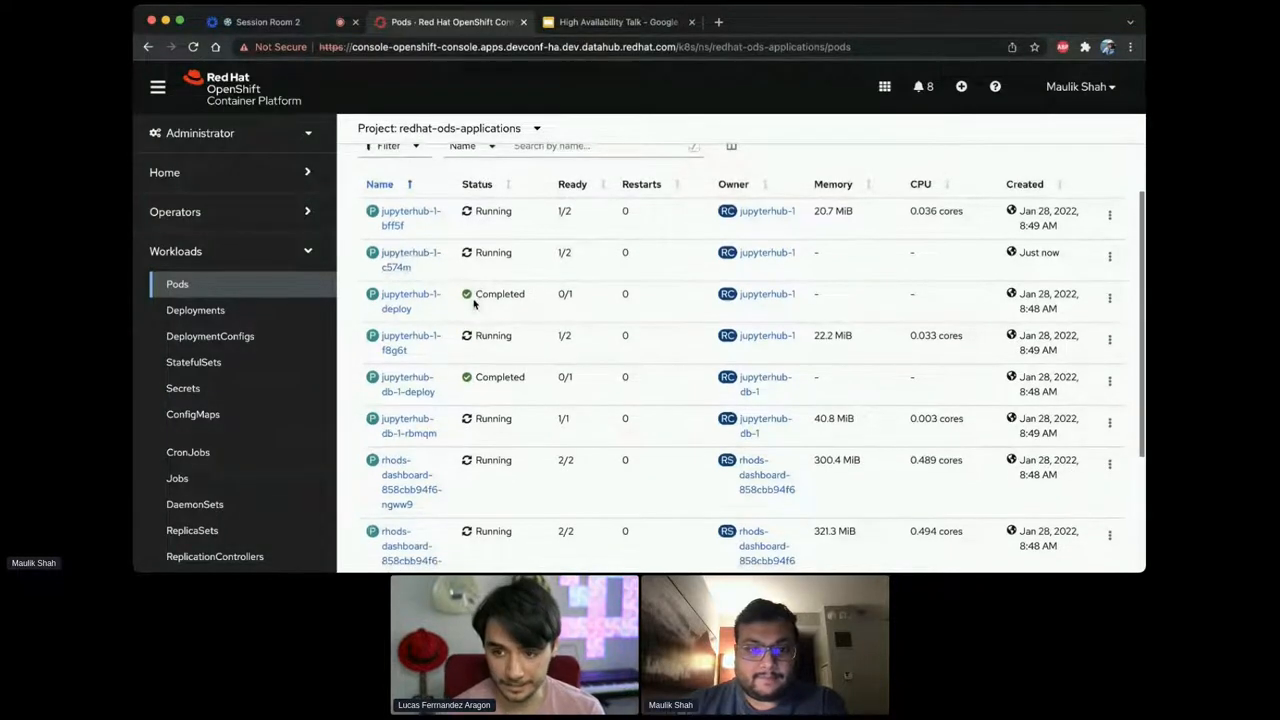
- Check jupyterhub-1-f8g6t and jupyterhub-1-bff5f logs for the new leader, then return to Pods
click(407, 342)
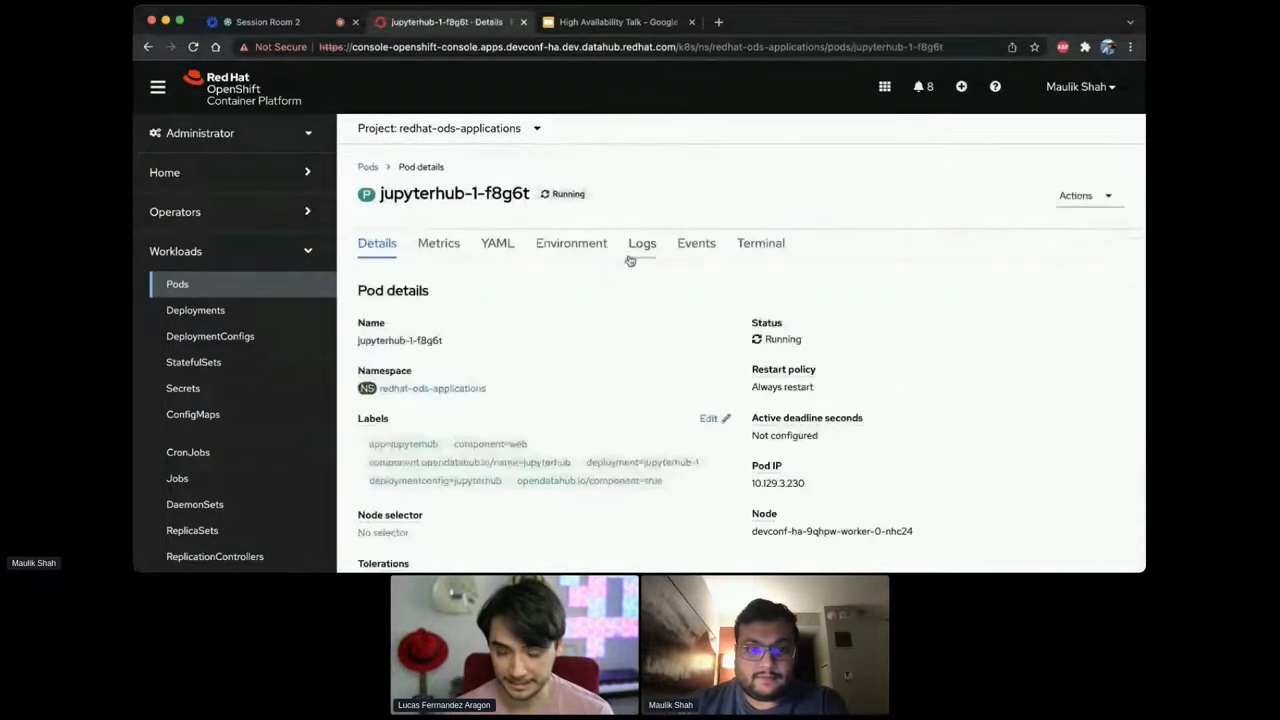
click(642, 243)
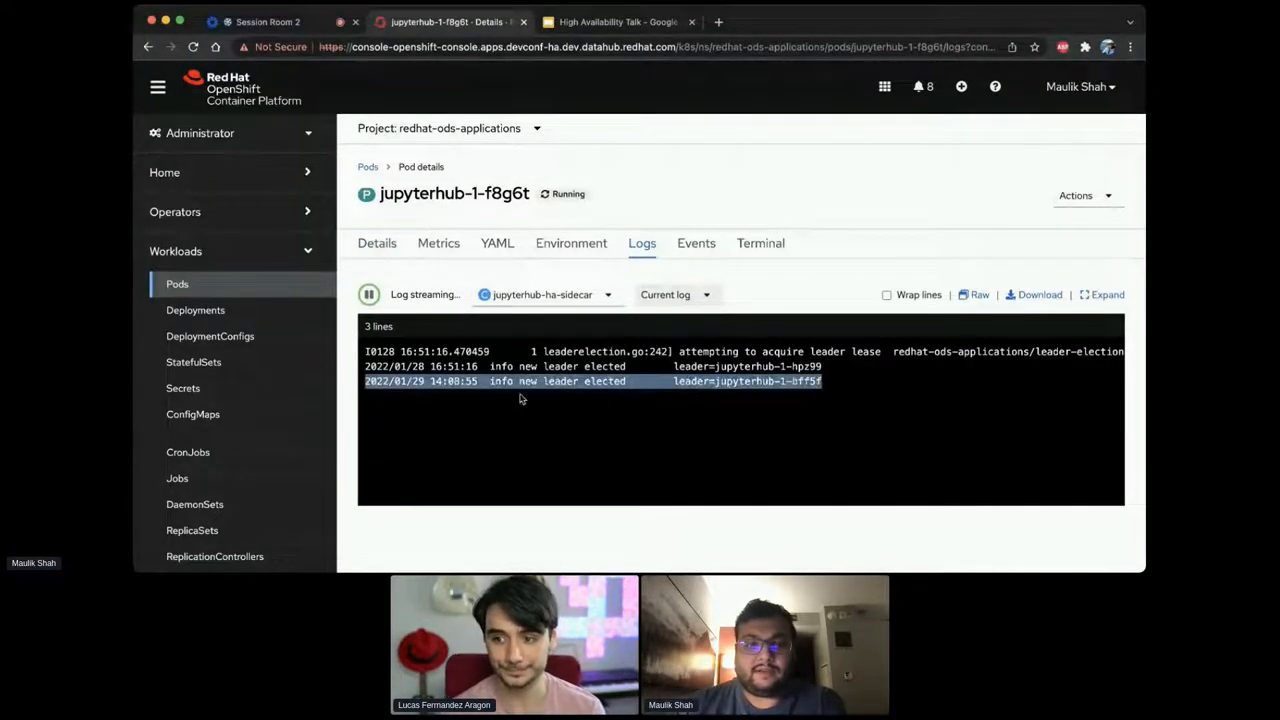
click(367, 166)
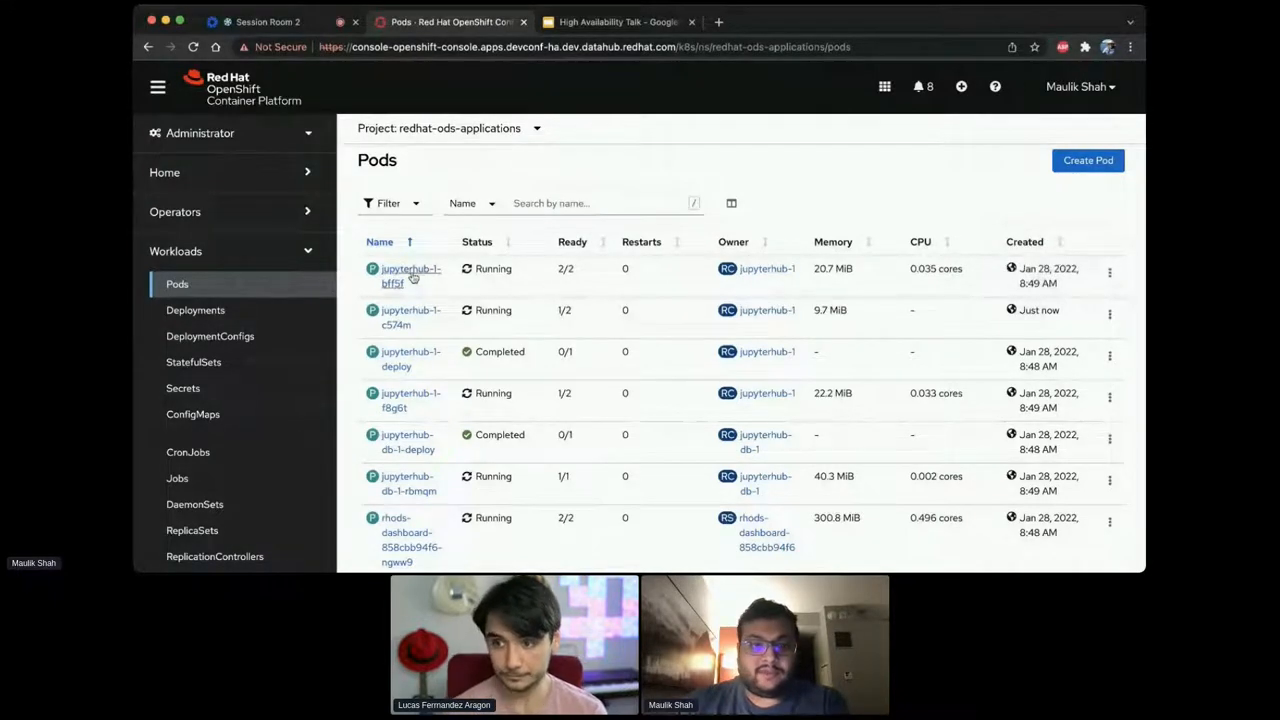
click(392, 268)
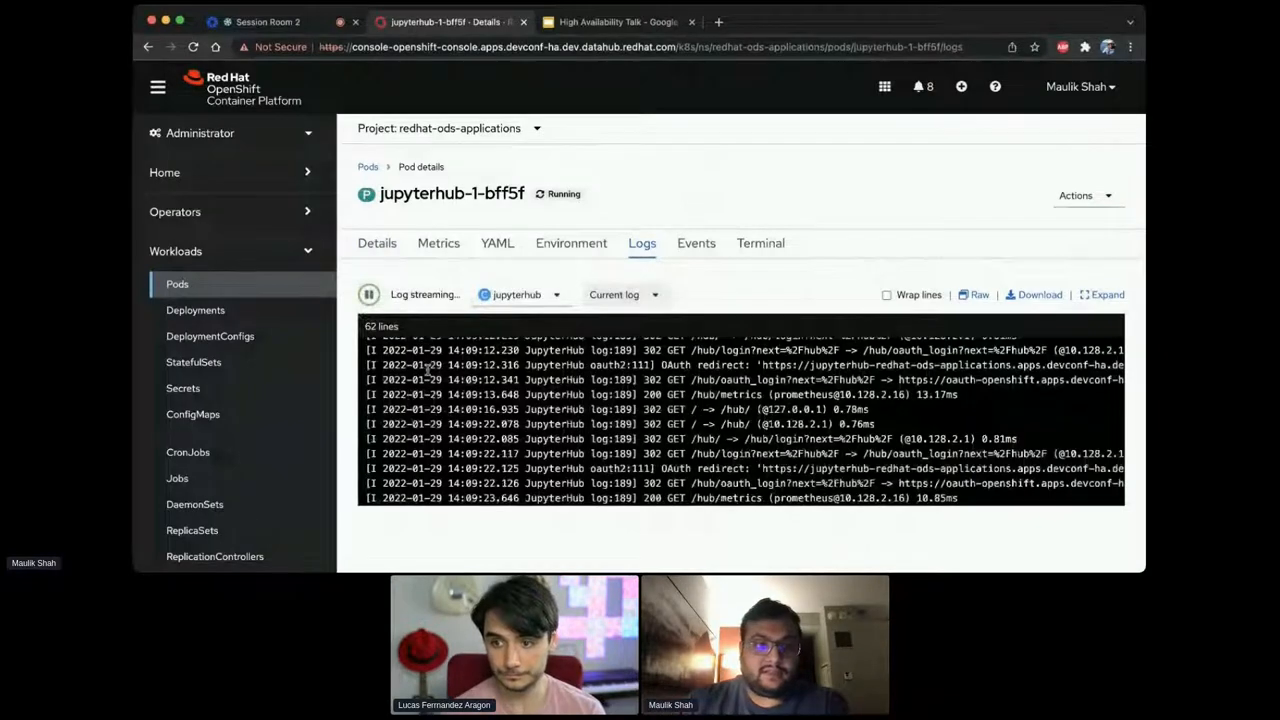
click(367, 166)
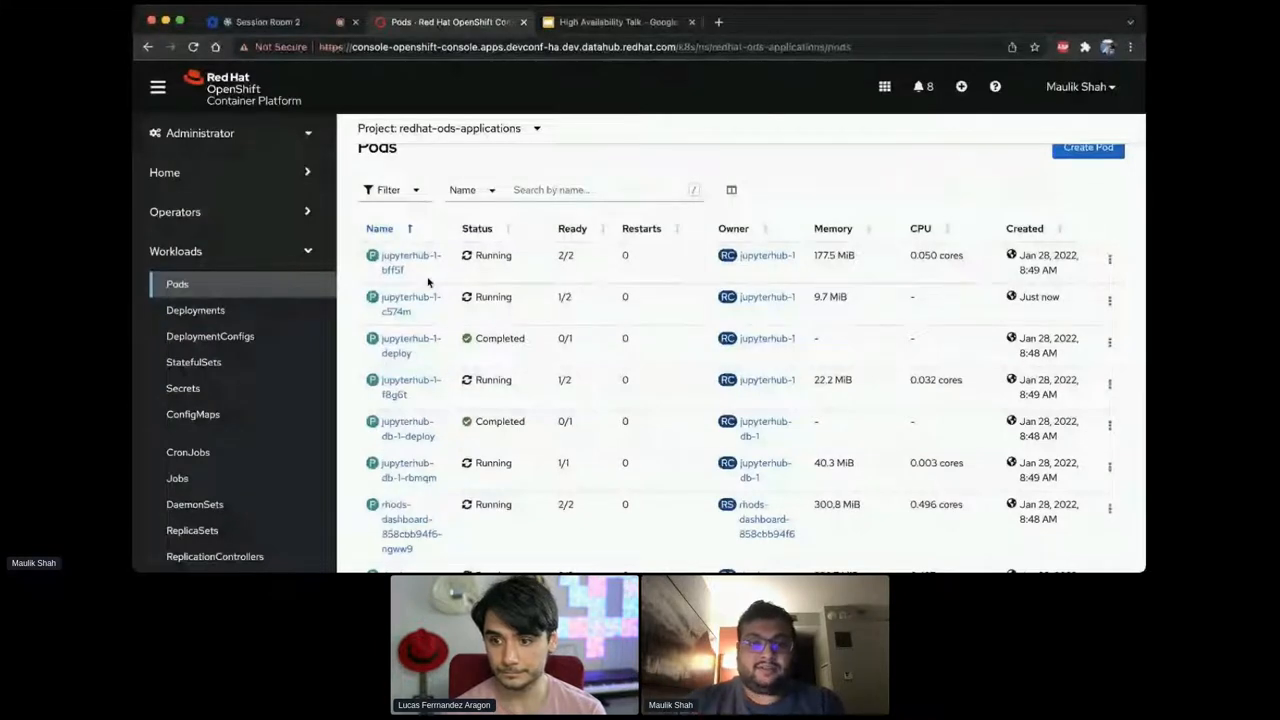
- Open the jupyterhub DeploymentConfig from Workloads and show its 'Scaled to 0' pod ring
scroll(down, 3)
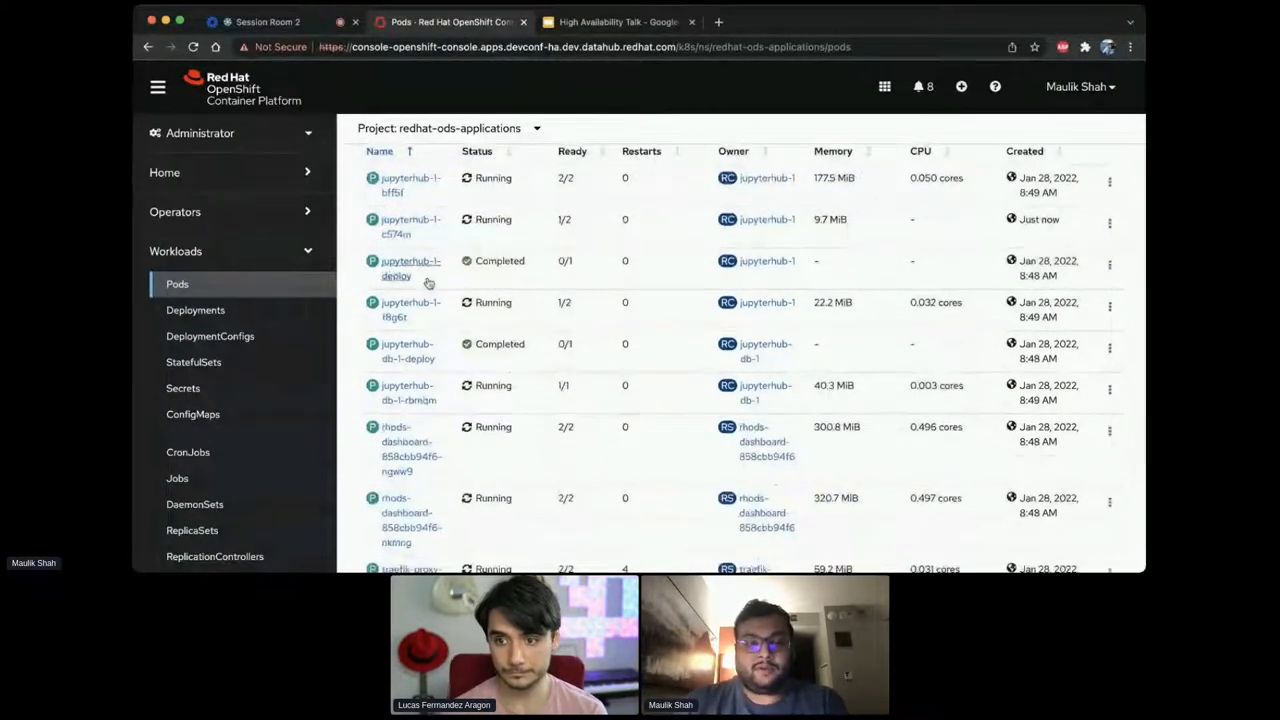
scroll(down, 3)
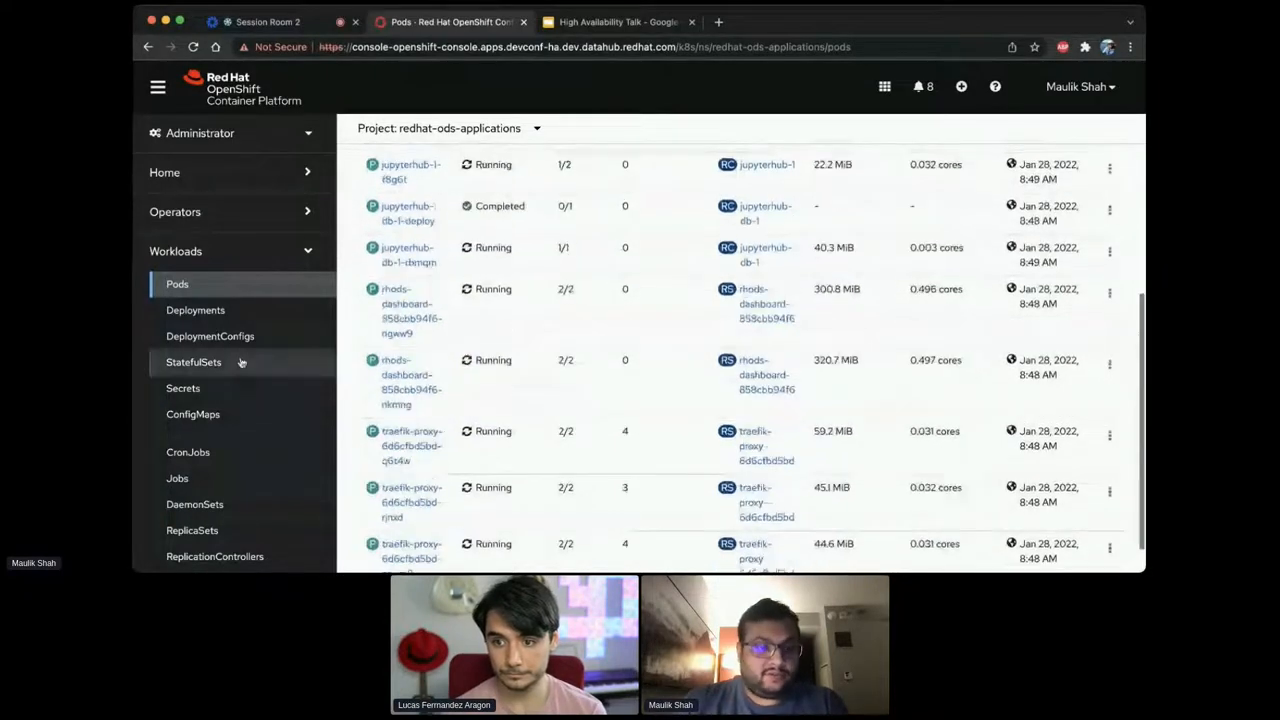
scroll(down, 3)
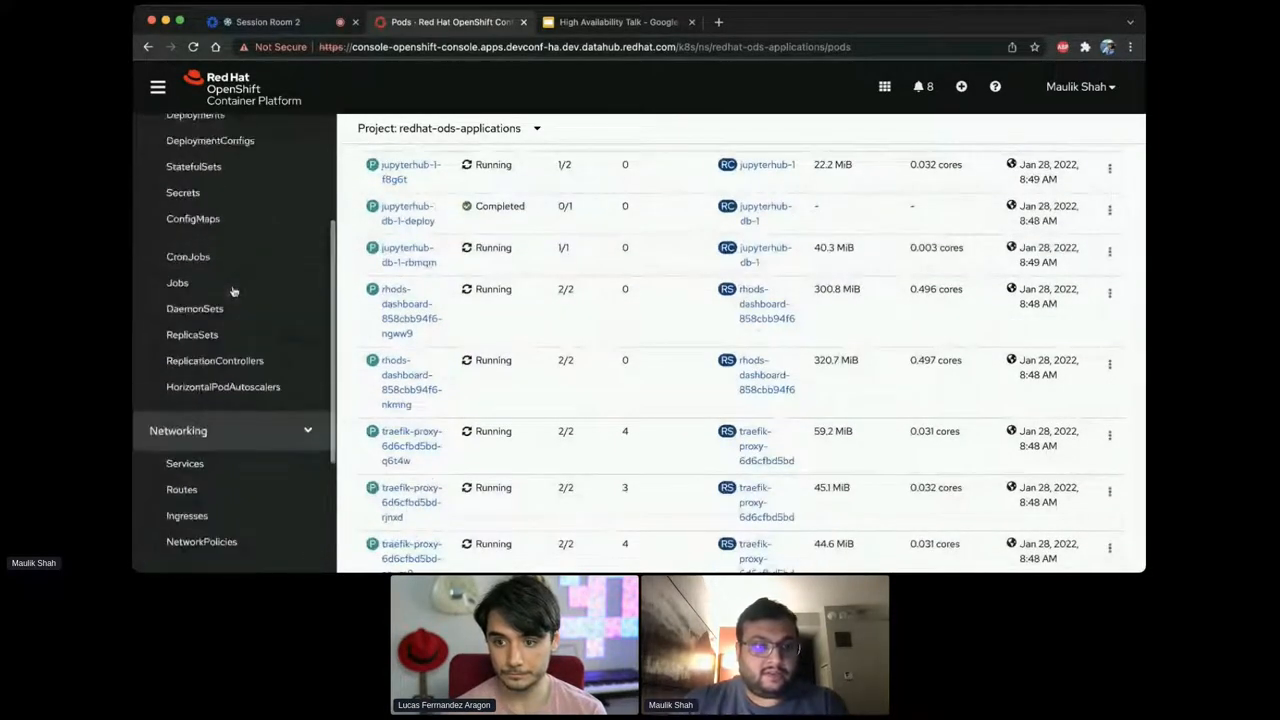
click(195, 191)
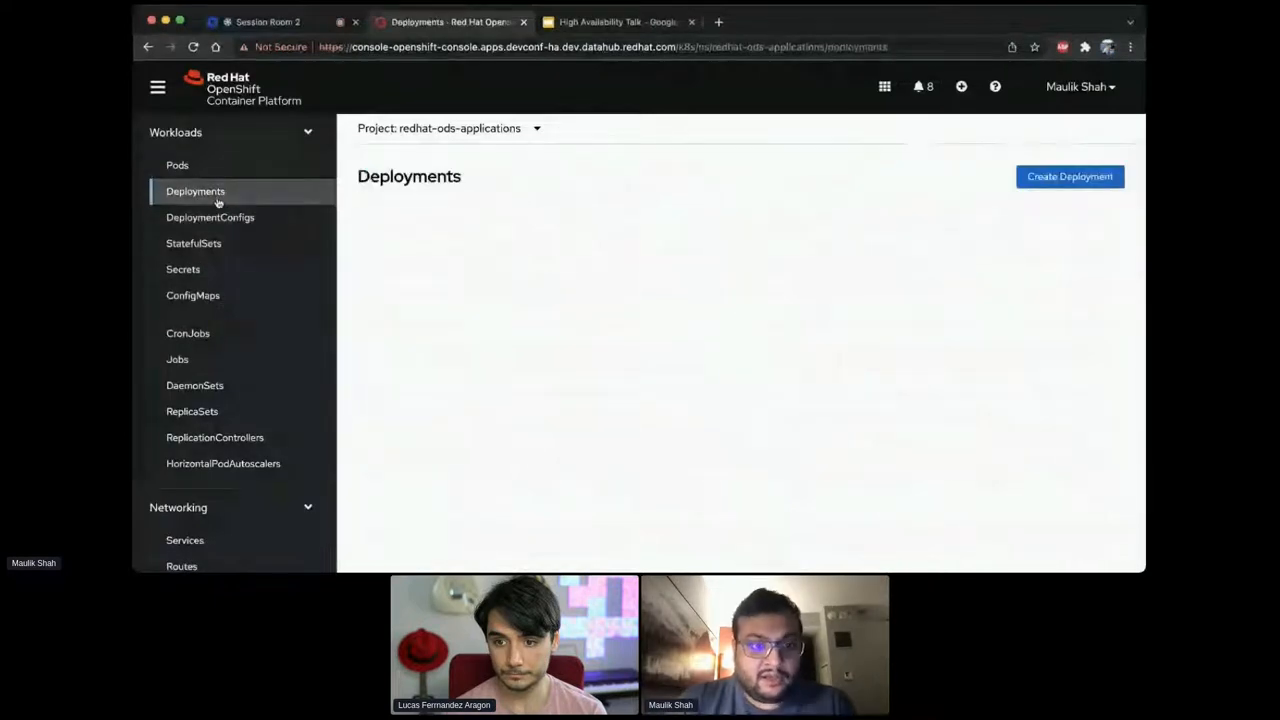
click(210, 217)
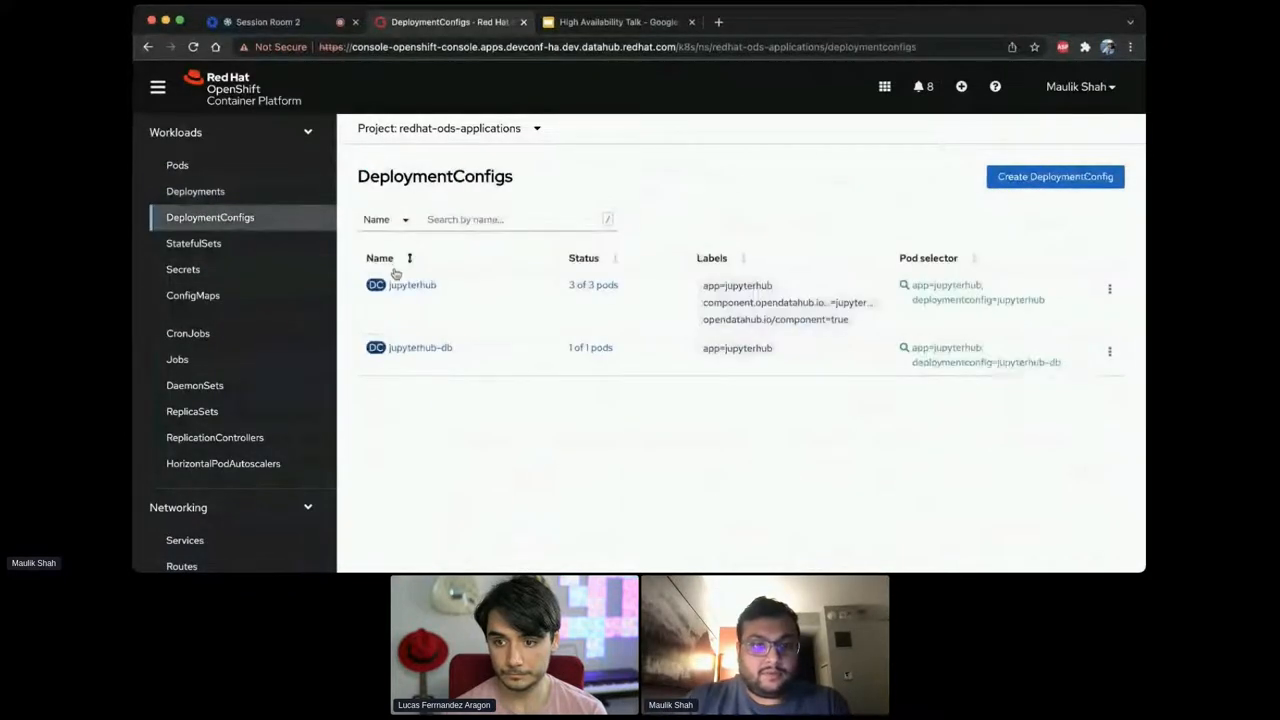
click(412, 285)
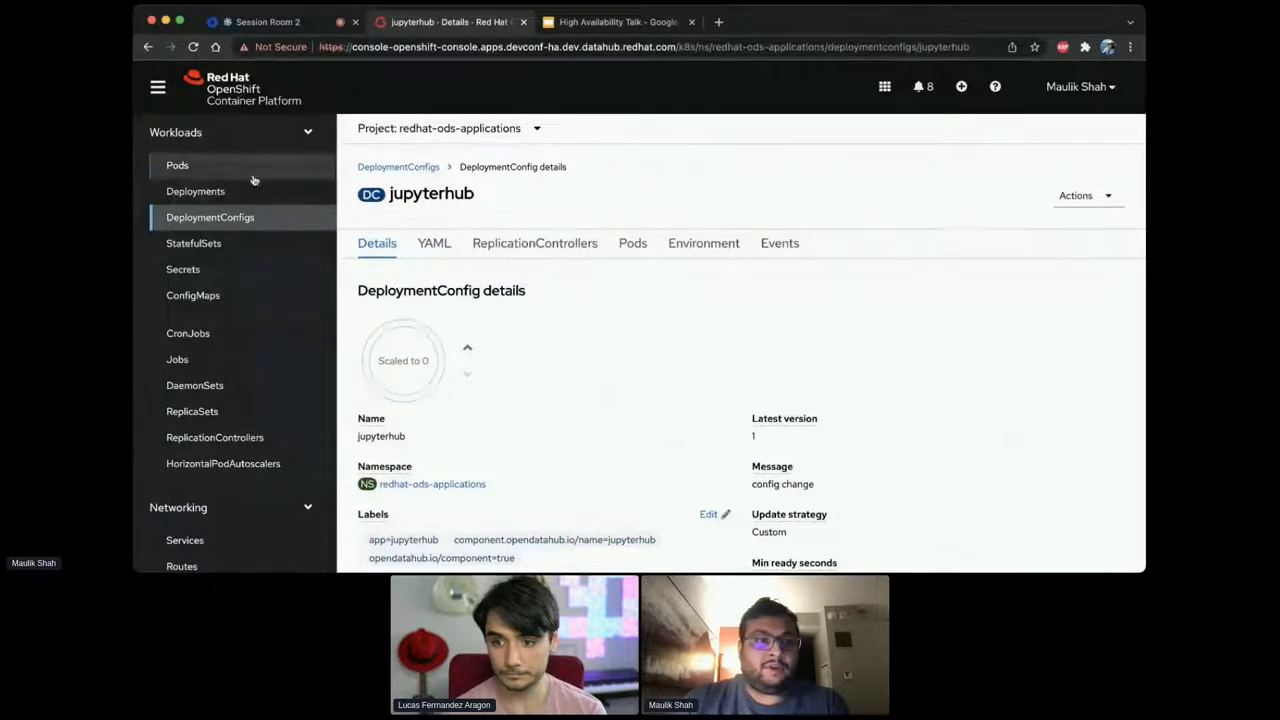
scroll(down, 3)
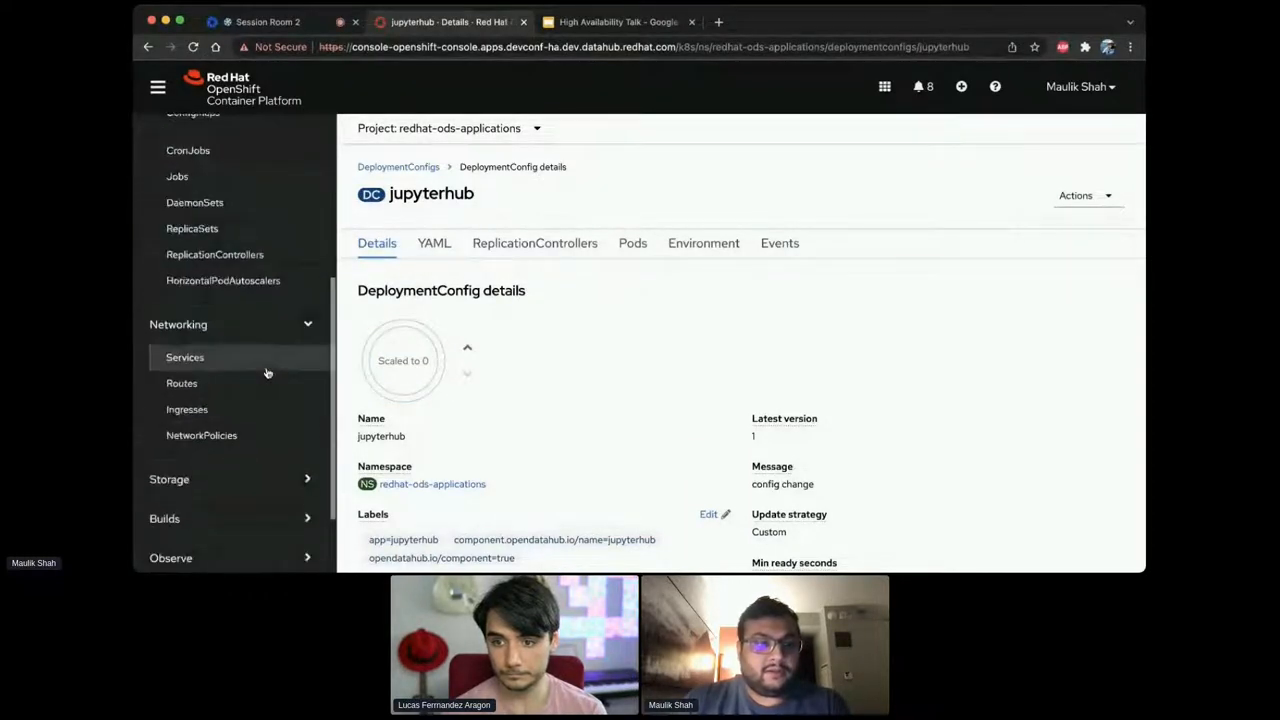
- Show the jupyterhub route returning Bad Gateway, then return to the project's Routes list
click(181, 383)
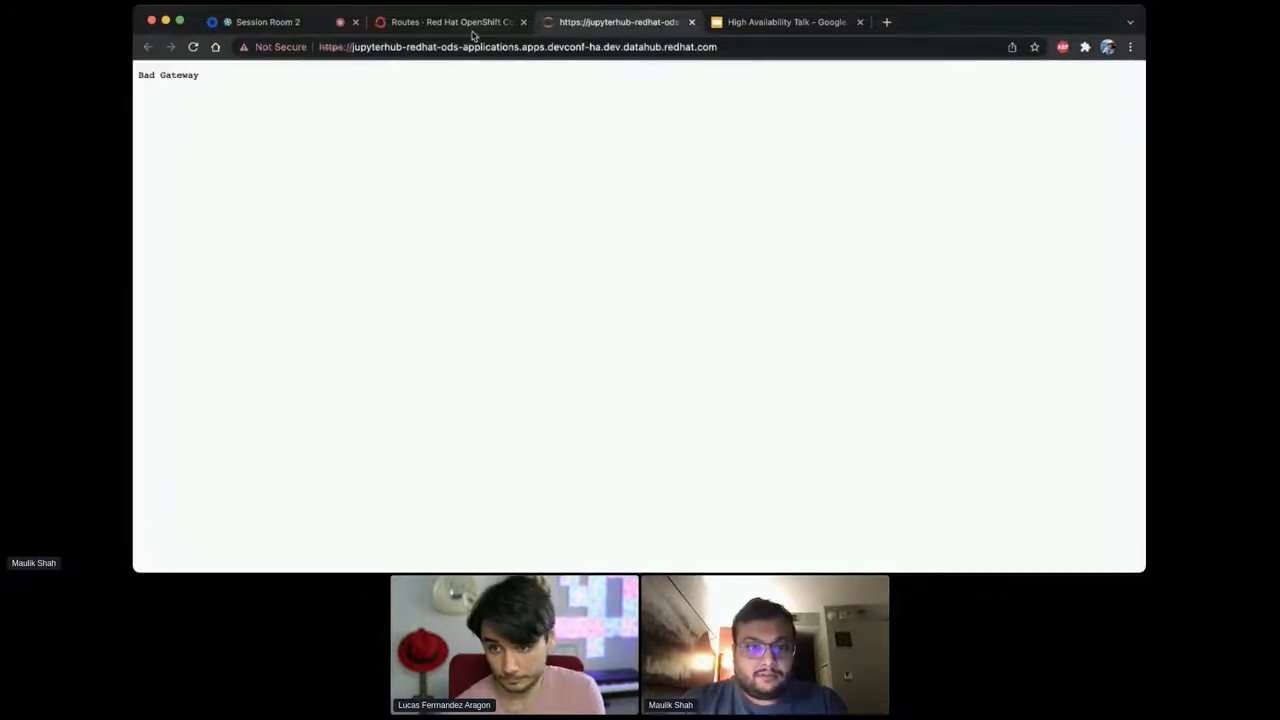
click(450, 22)
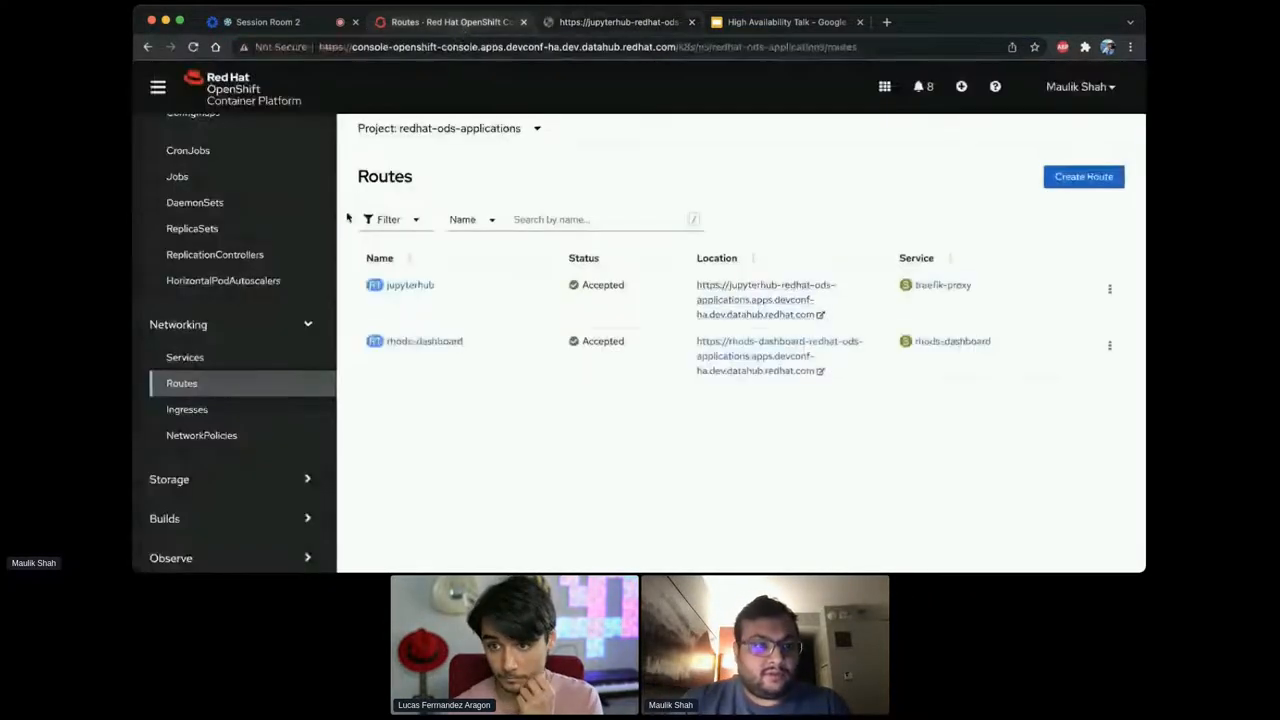
click(177, 211)
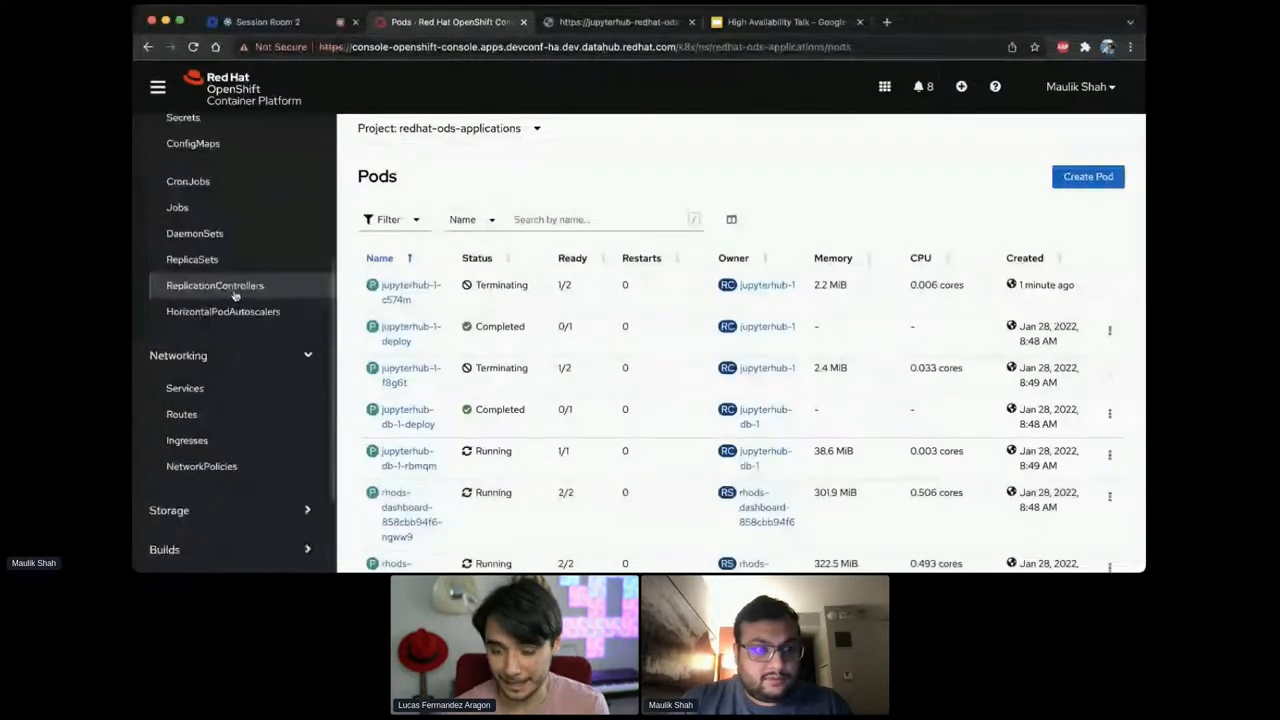
- Confirm jupyterhub at 0 pods, view the running rhods-notebooks pod, then check the JupyterHub page
click(210, 127)
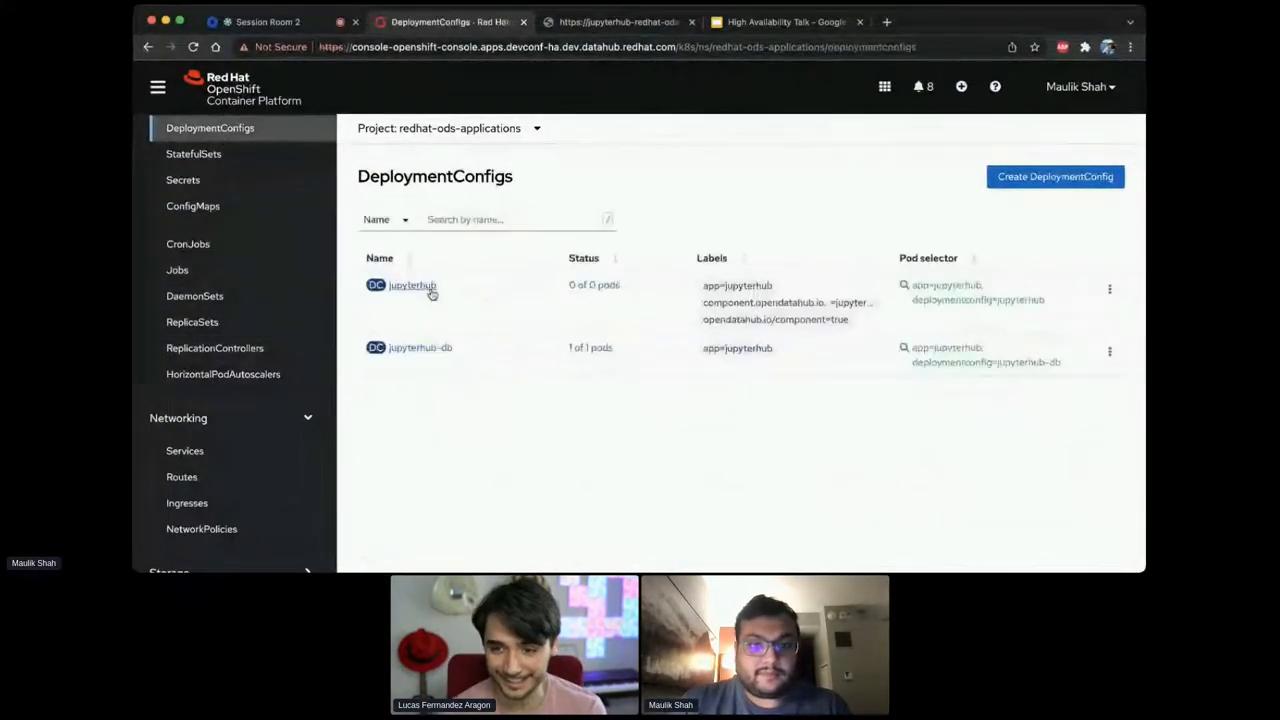
click(411, 285)
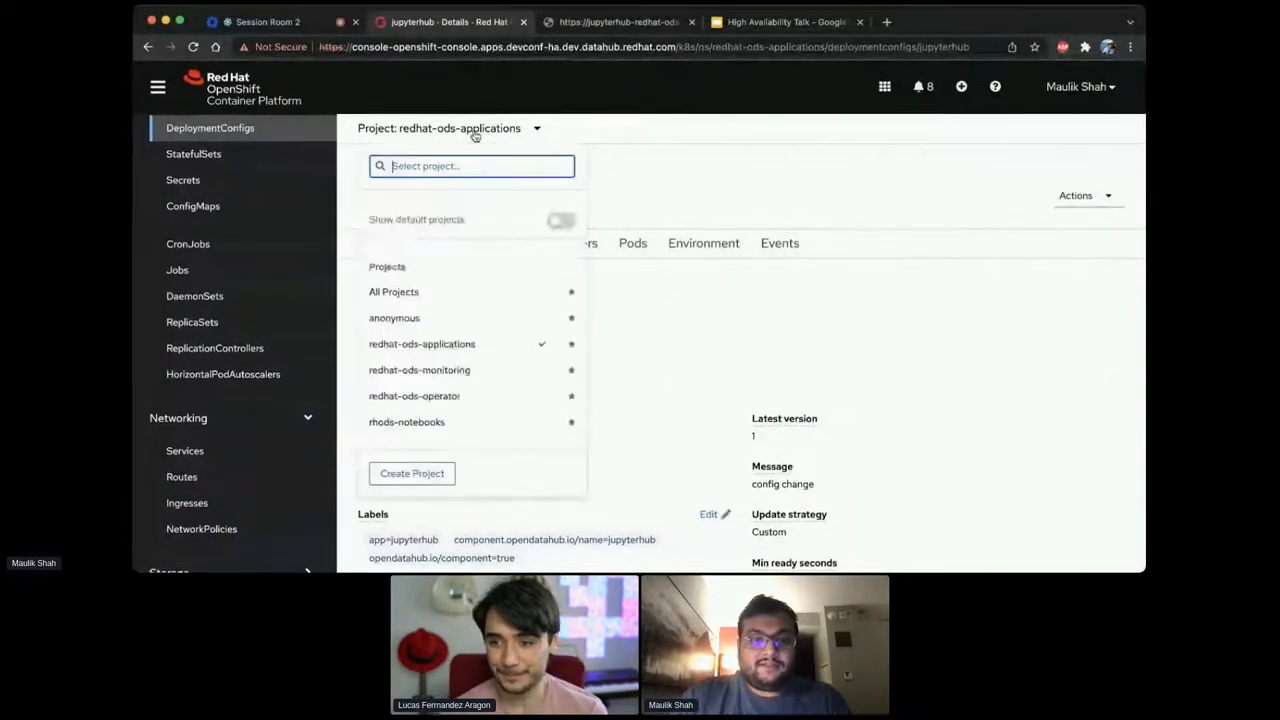
click(406, 421)
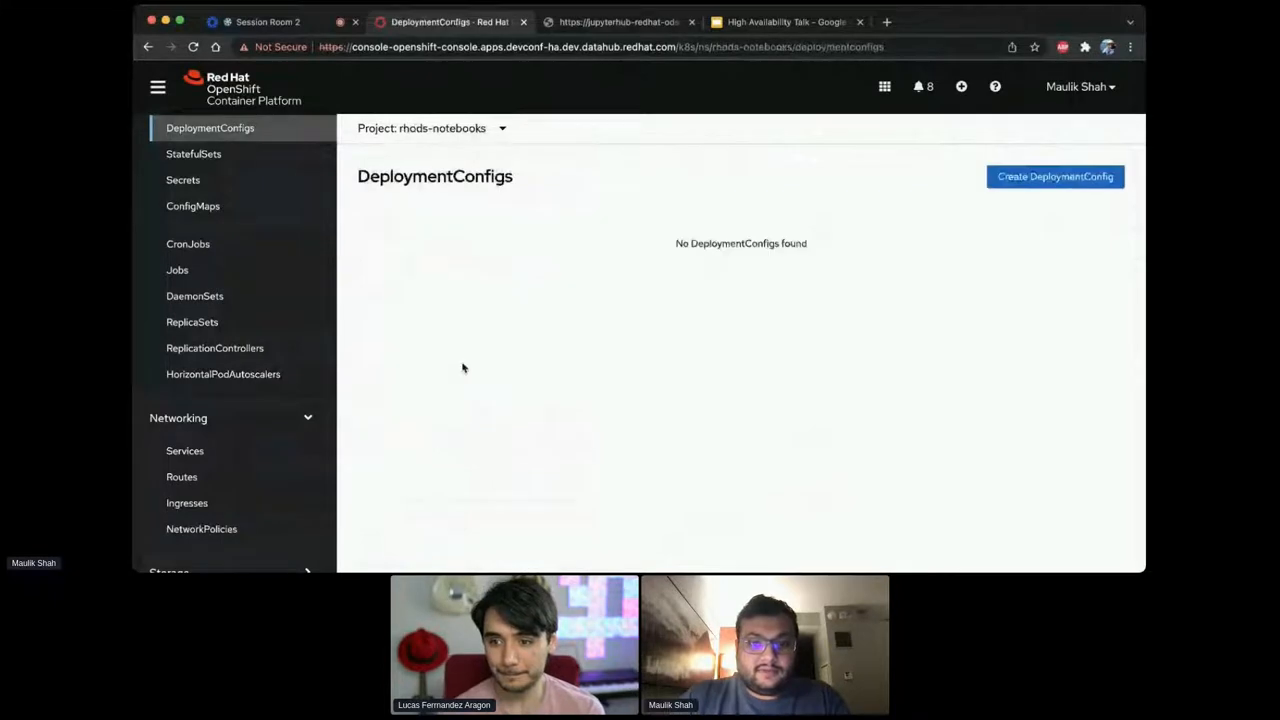
click(177, 121)
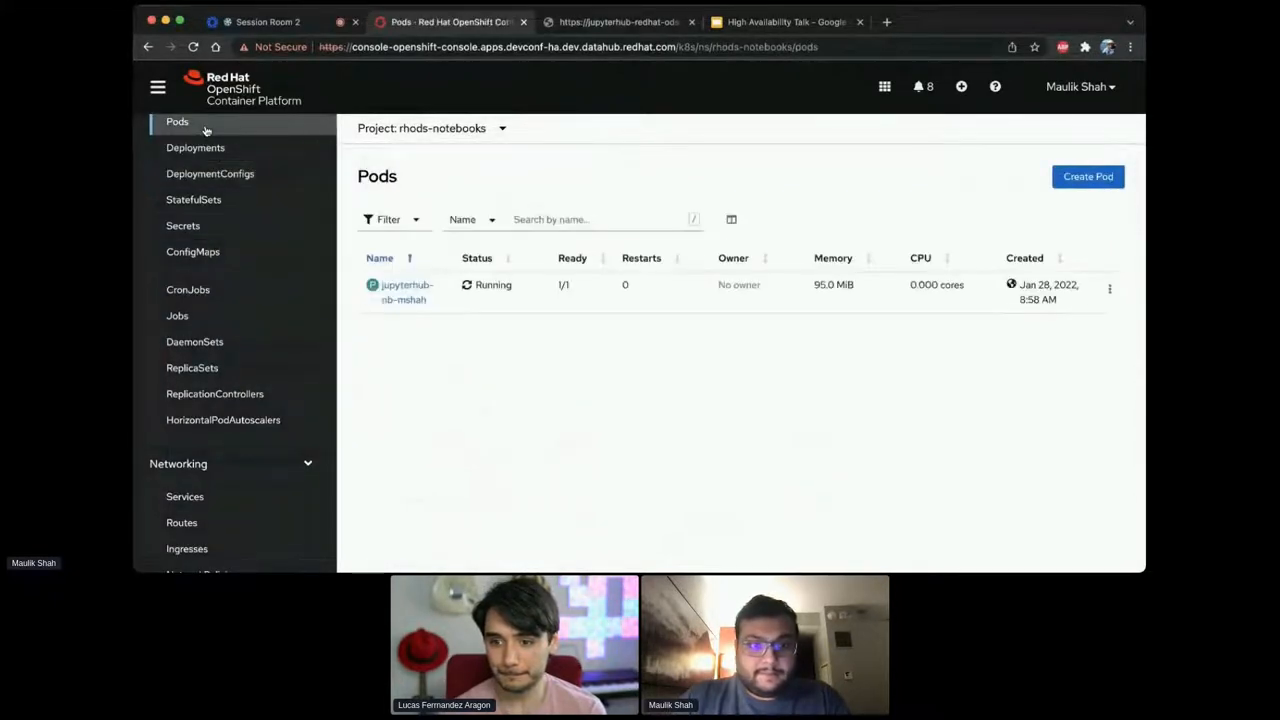
click(432, 128)
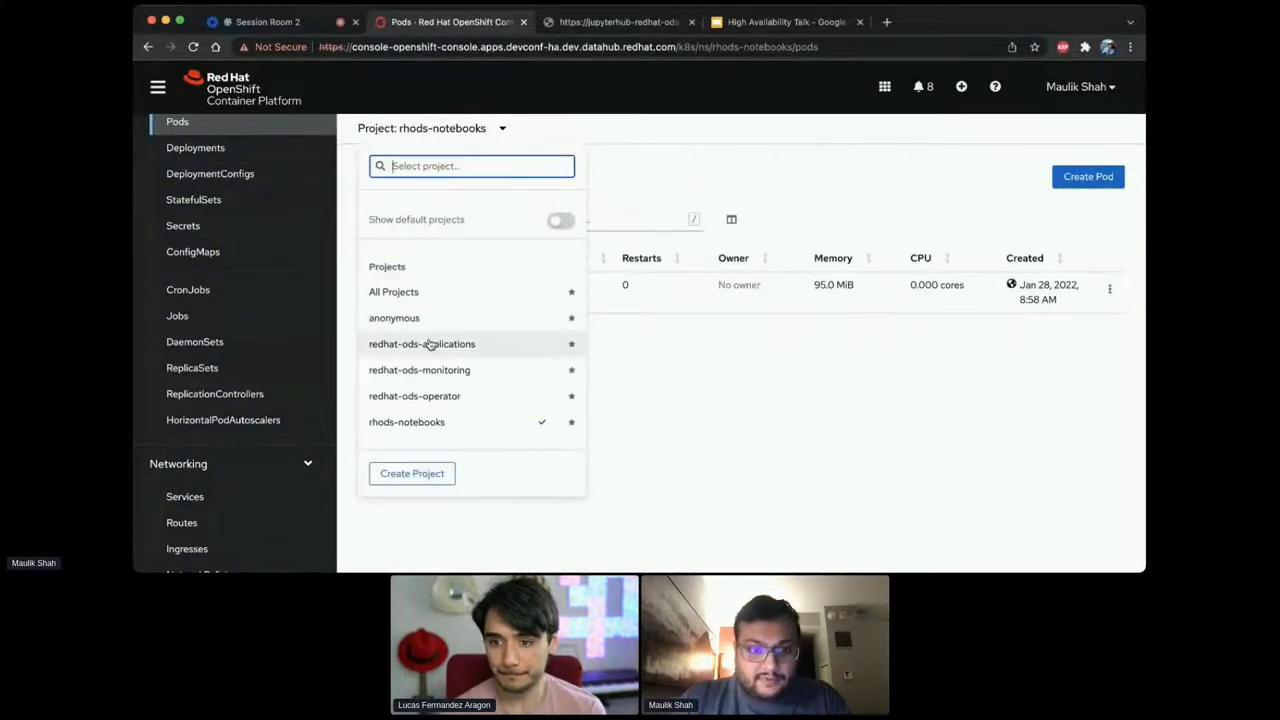
click(620, 21)
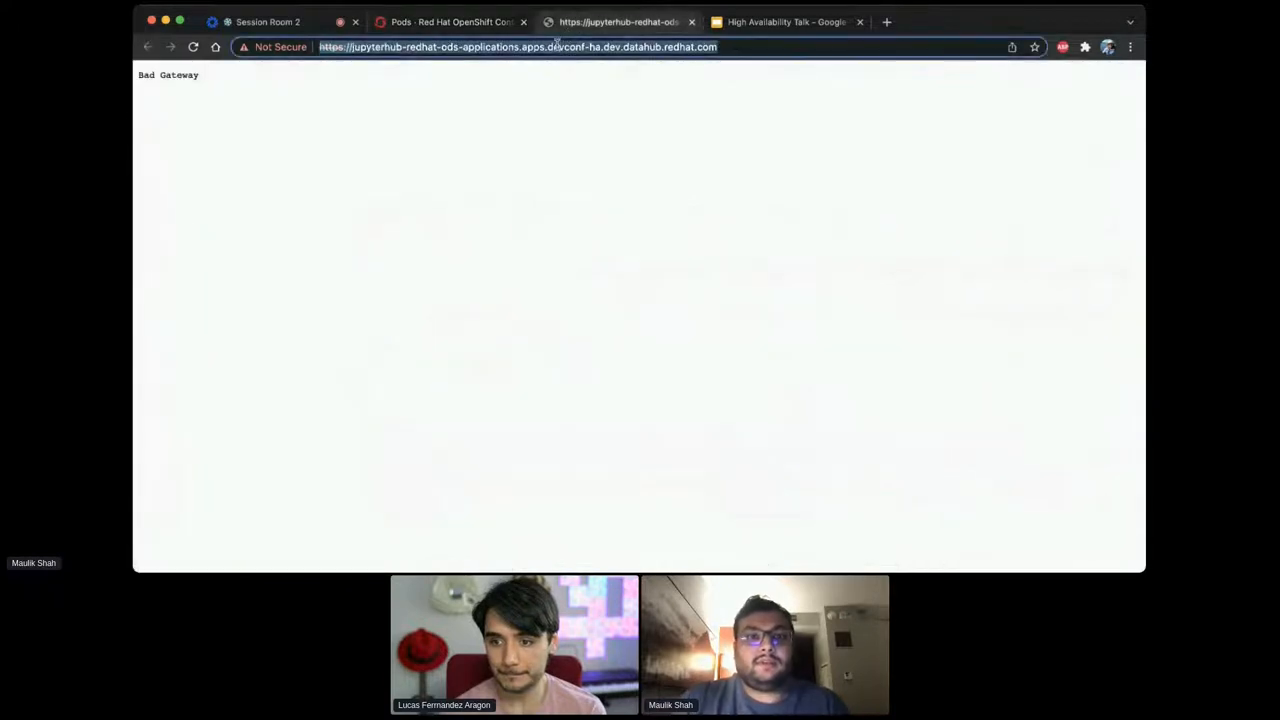
- Reduce traefik-proxy from 3 pods to 1 and watch new jupyterhub pods cvt9q and djpcw start
click(450, 21)
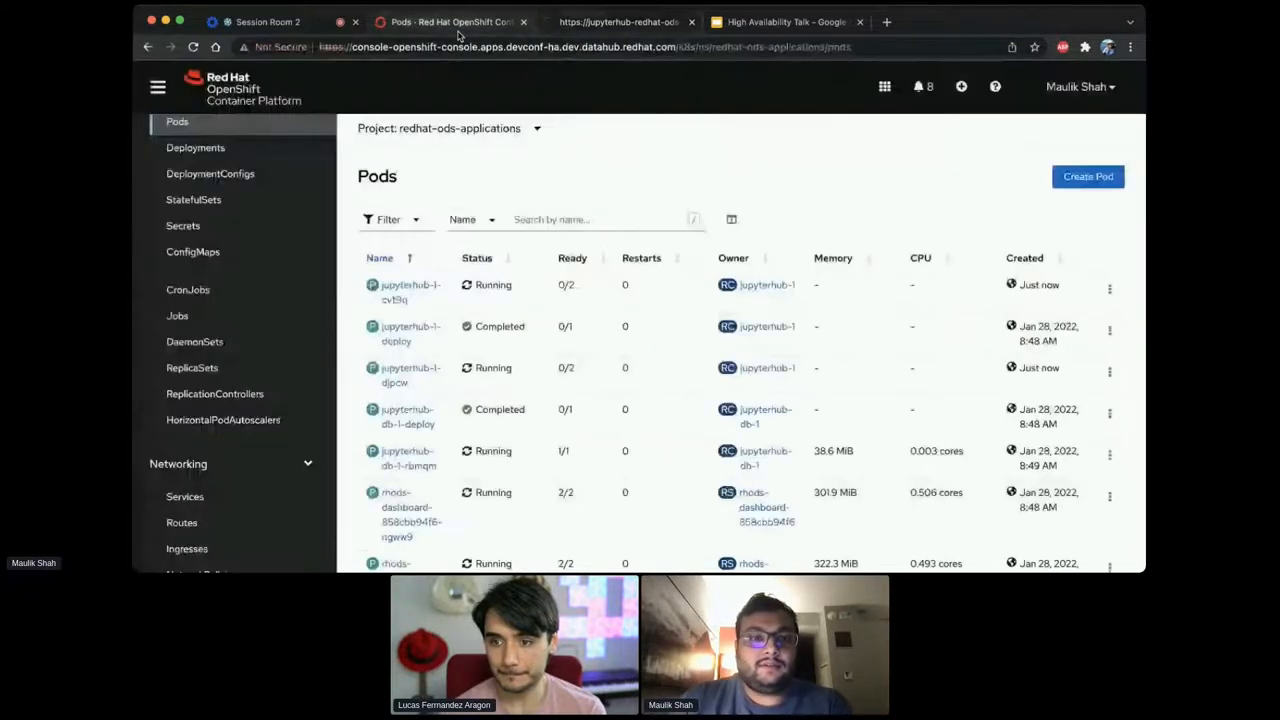
scroll(down, 3)
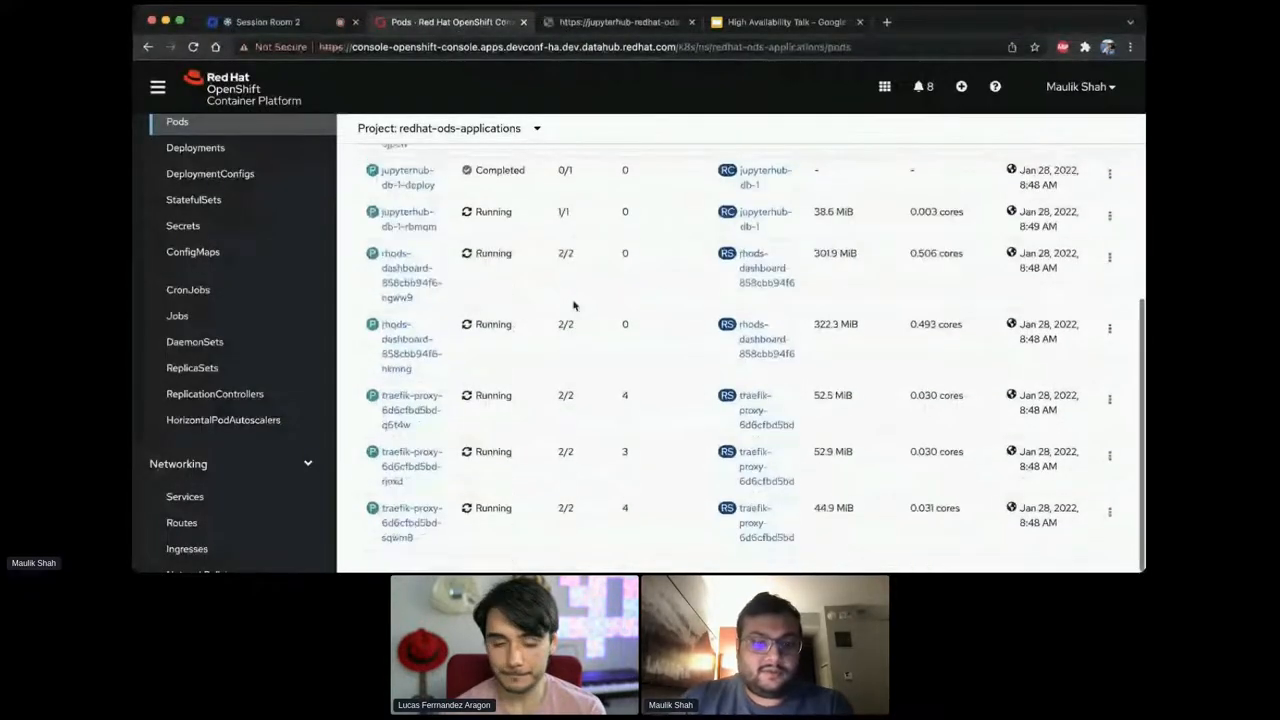
mouse_move(210, 173)
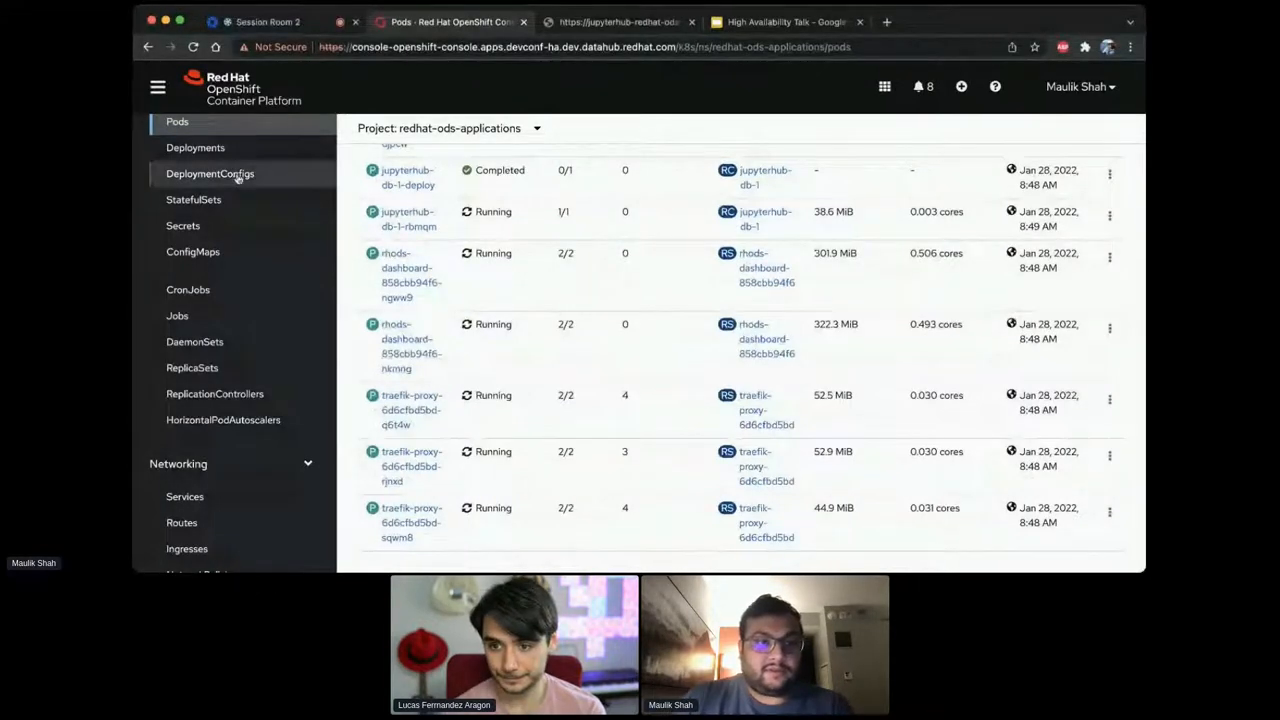
click(195, 147)
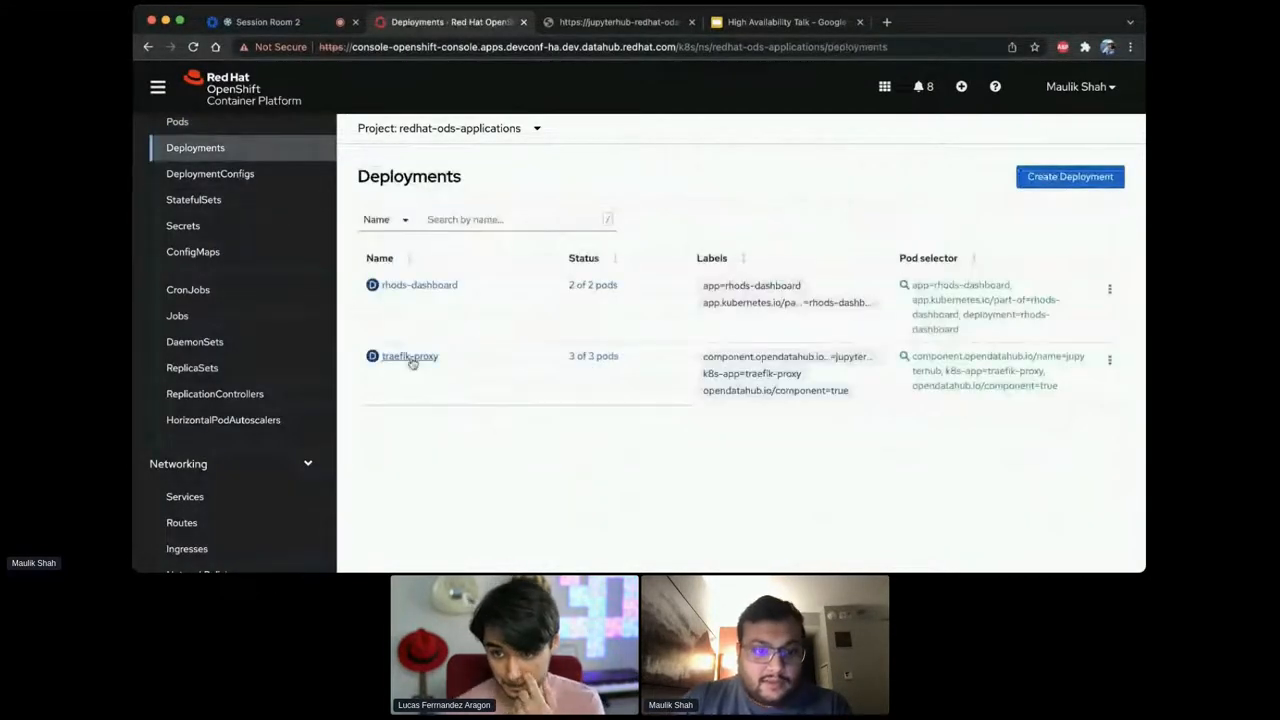
click(409, 356)
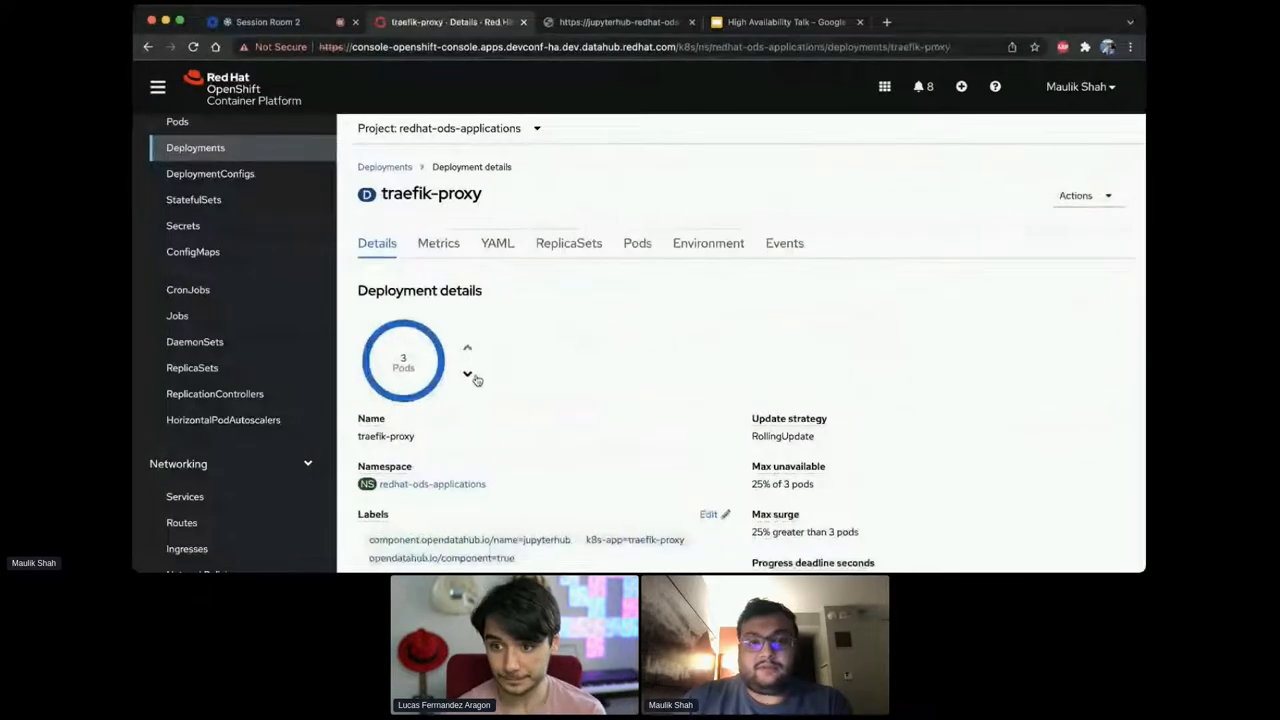
click(467, 373)
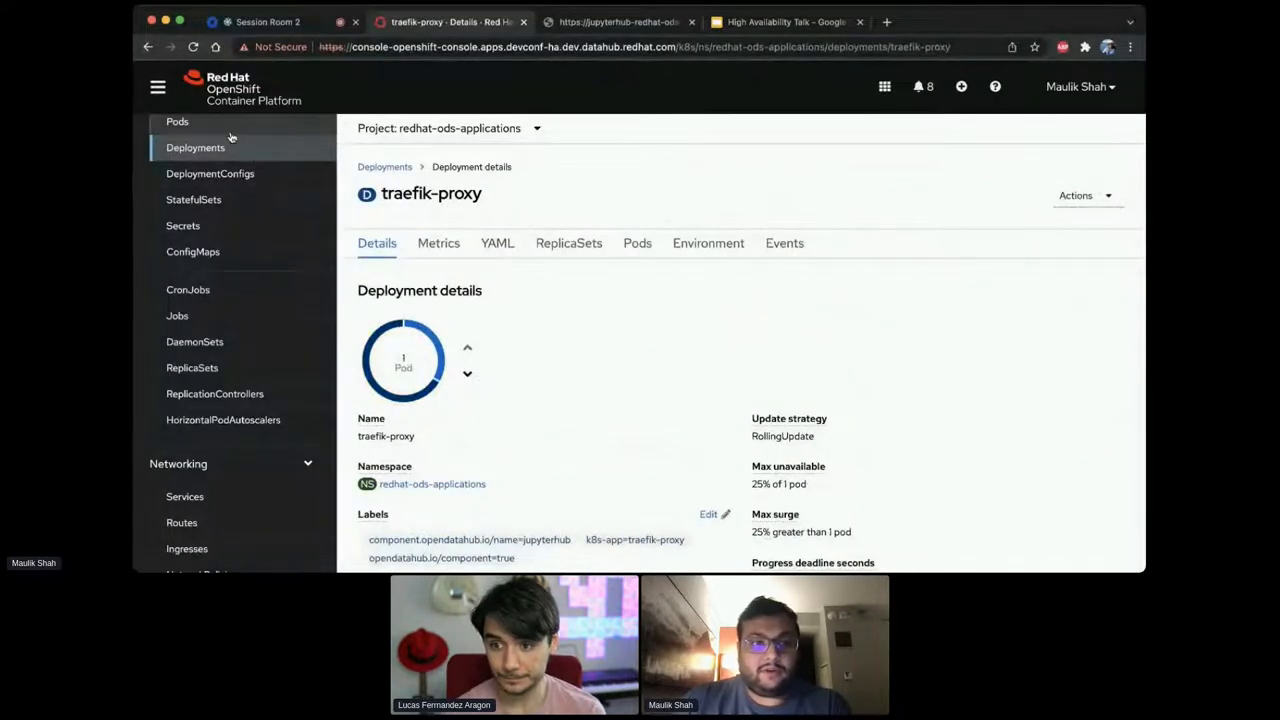
click(177, 121)
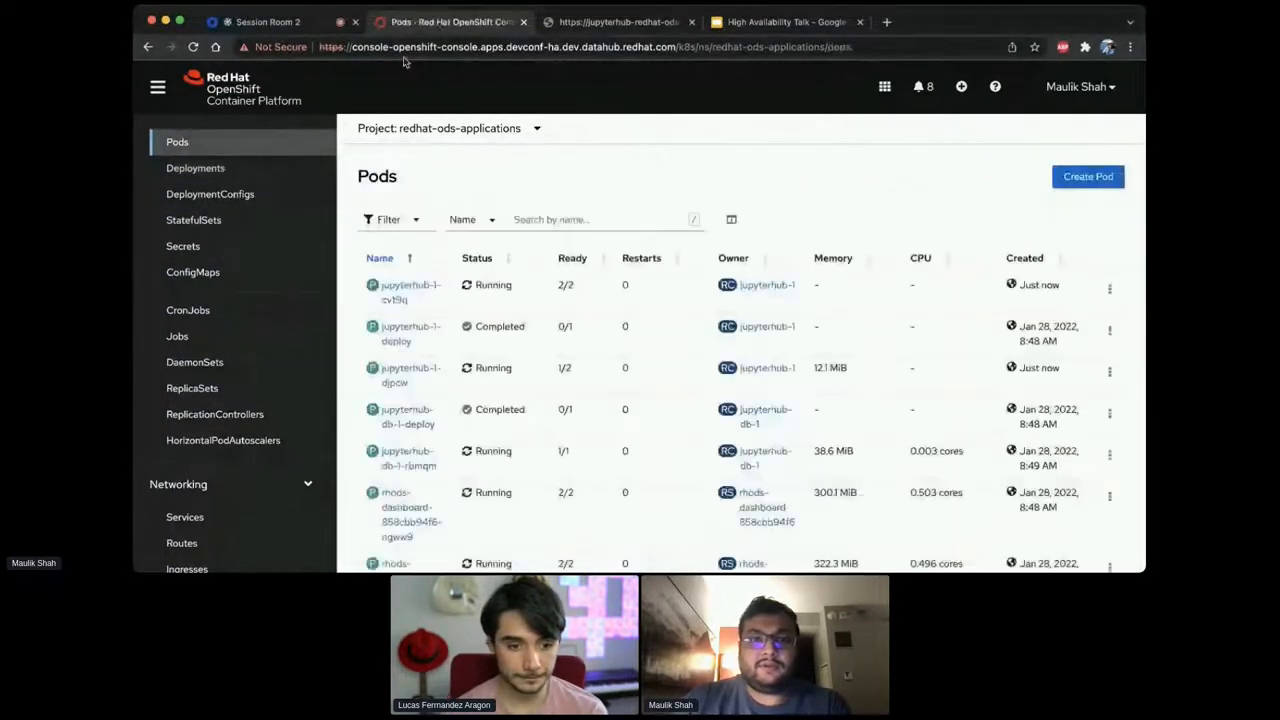
- Reload the JupyterHub page to show the JupyterLab Launcher working again
click(620, 21)
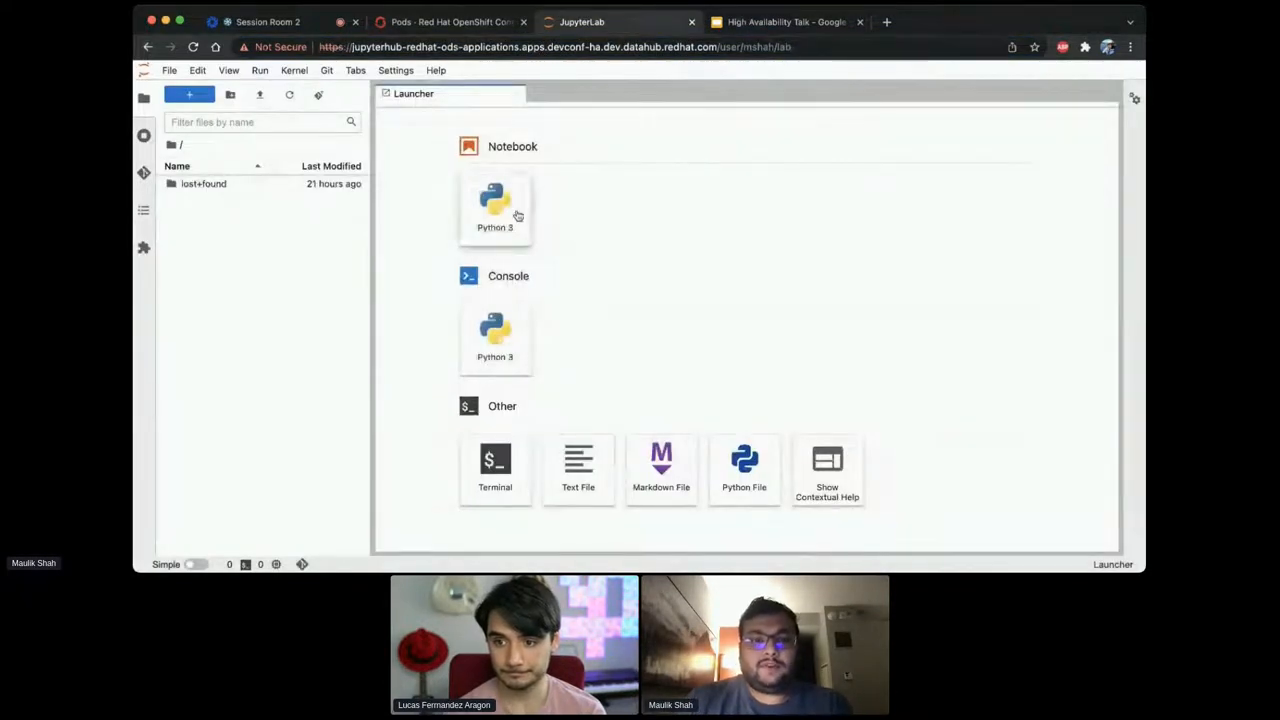
- Create a Python 3 notebook looping 500 times, printing 'hello world' and sleeping 5 seconds, with import time
click(495, 205)
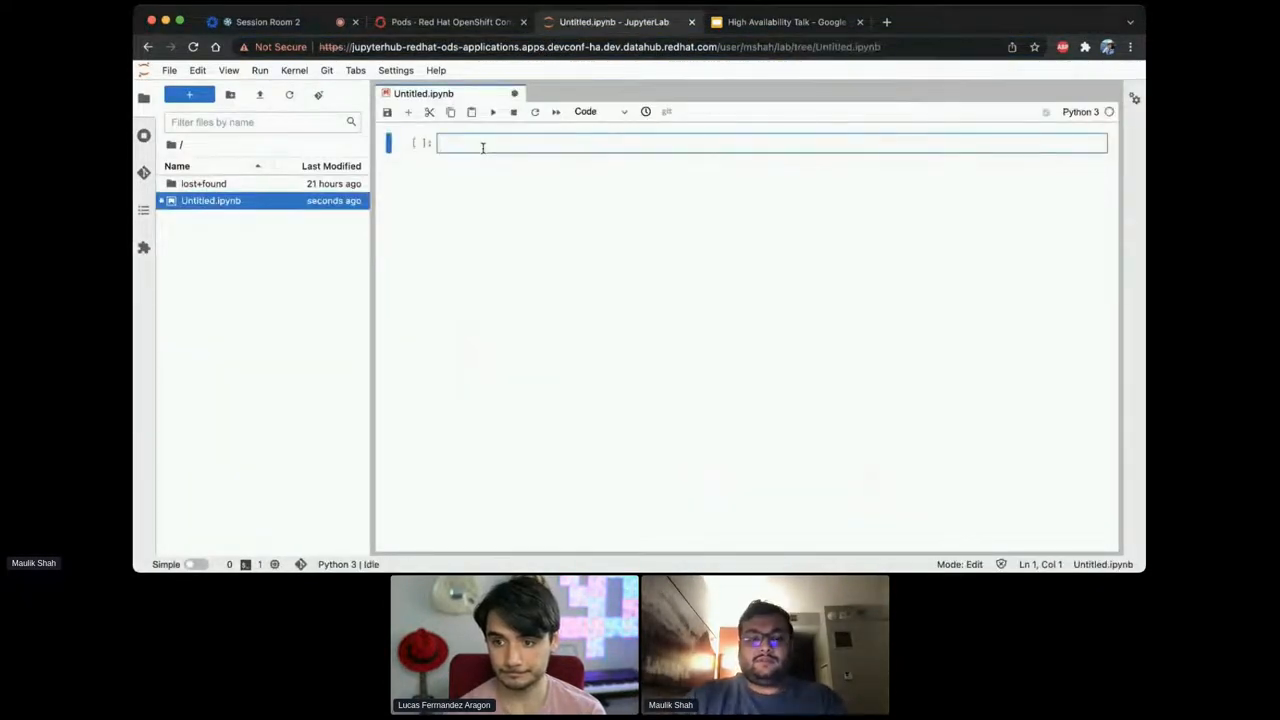
text(for i in range)
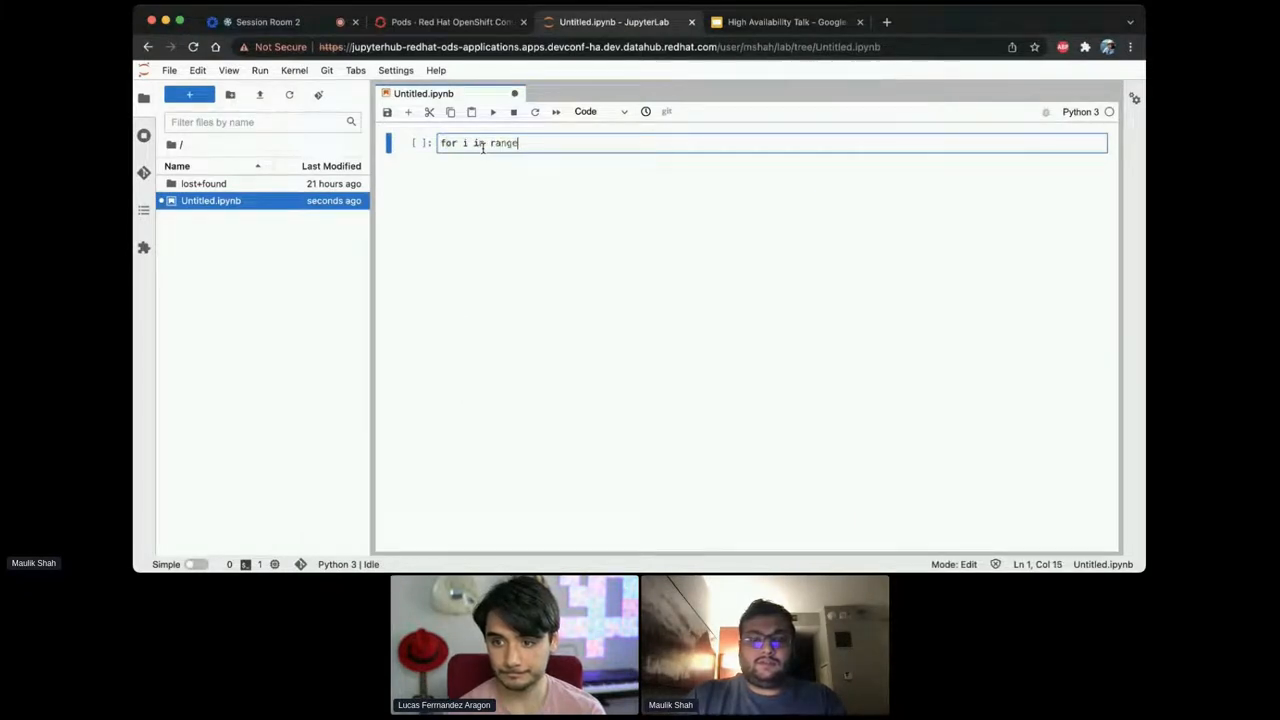
text((500))
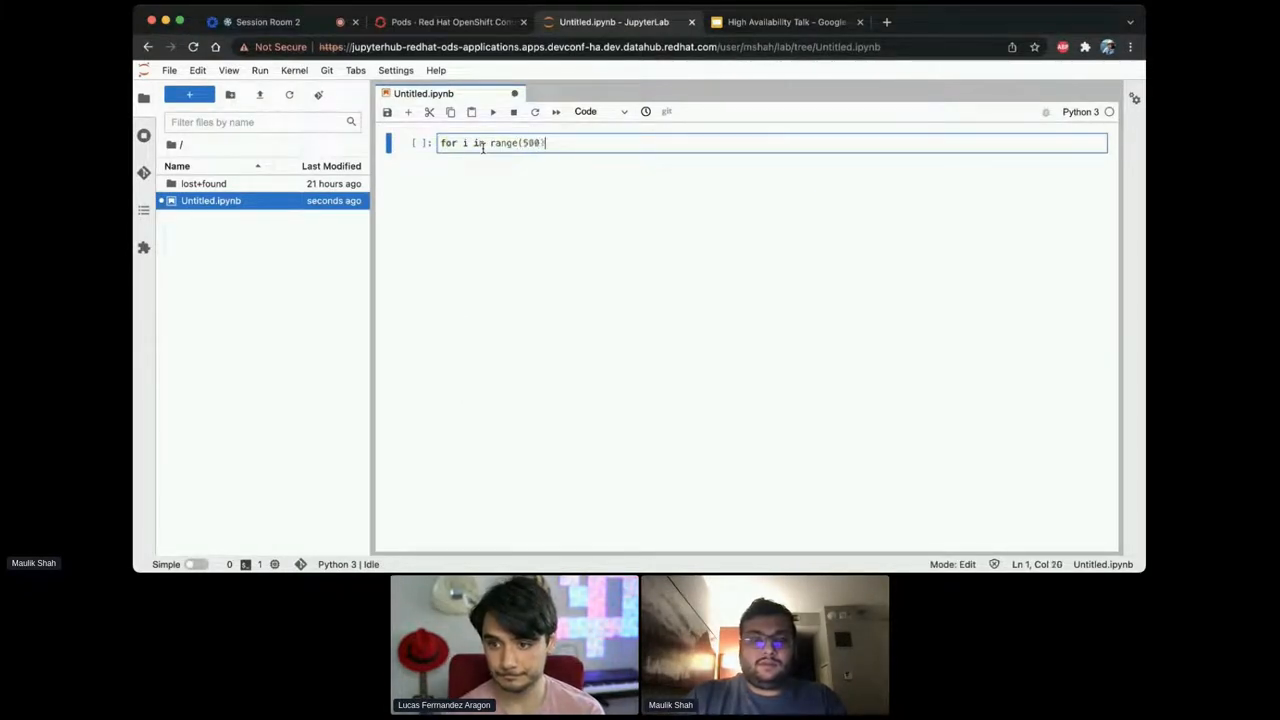
text(:)
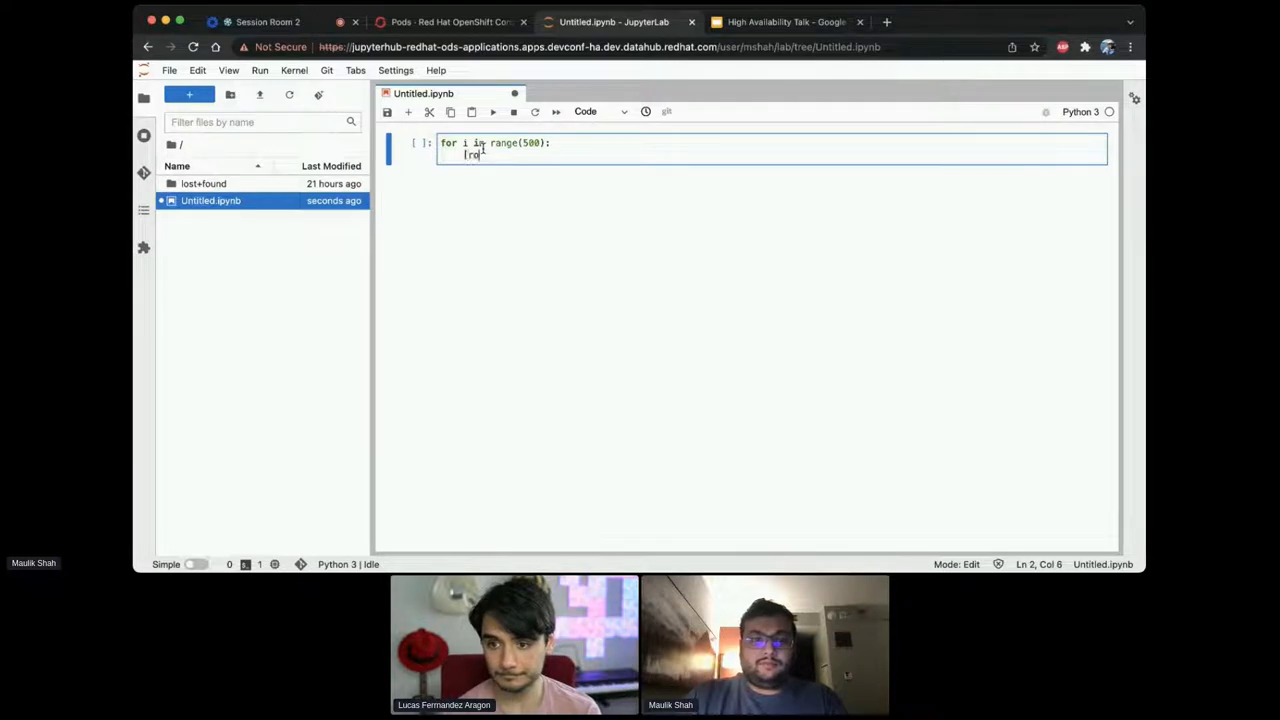
text(print(hello)
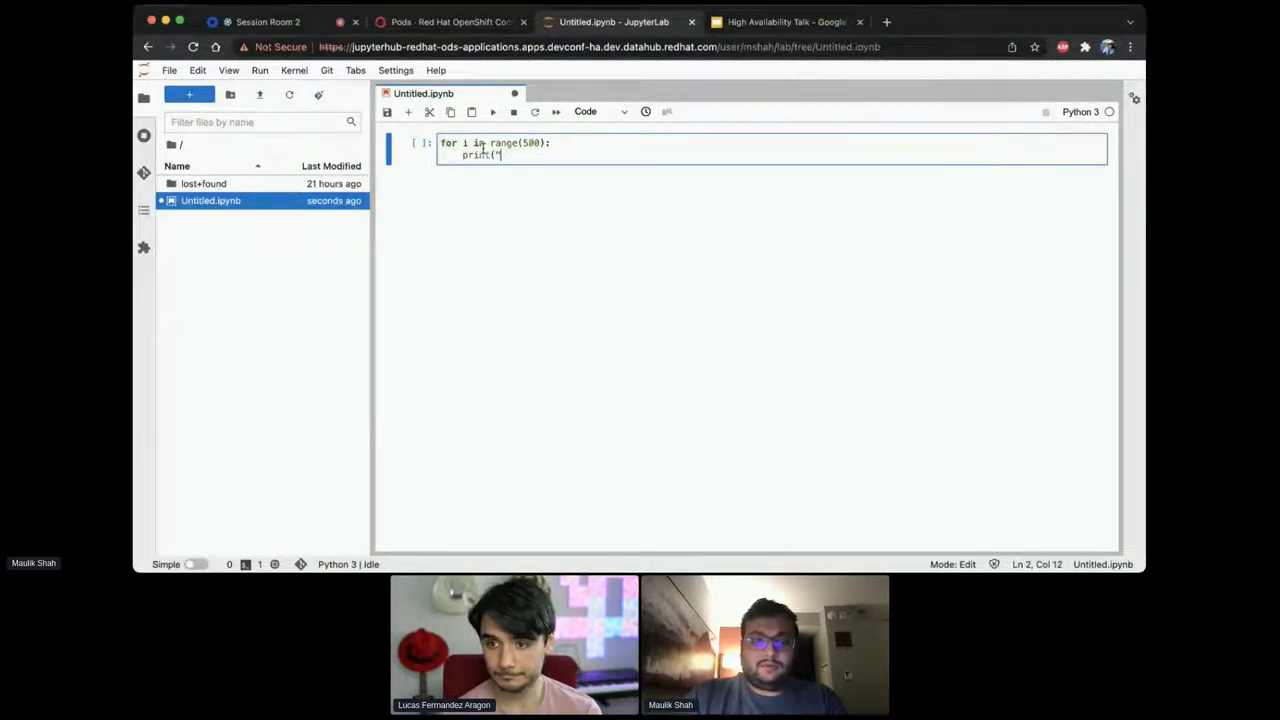
text(hello world)
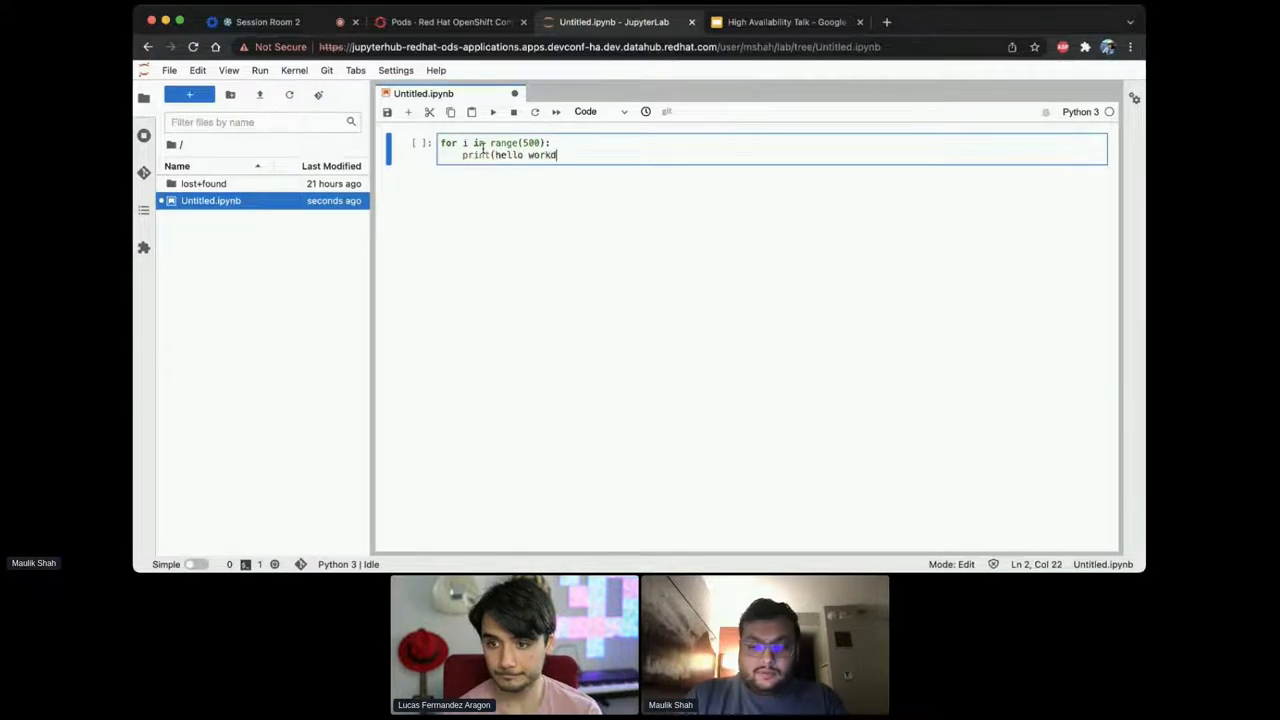
text(")
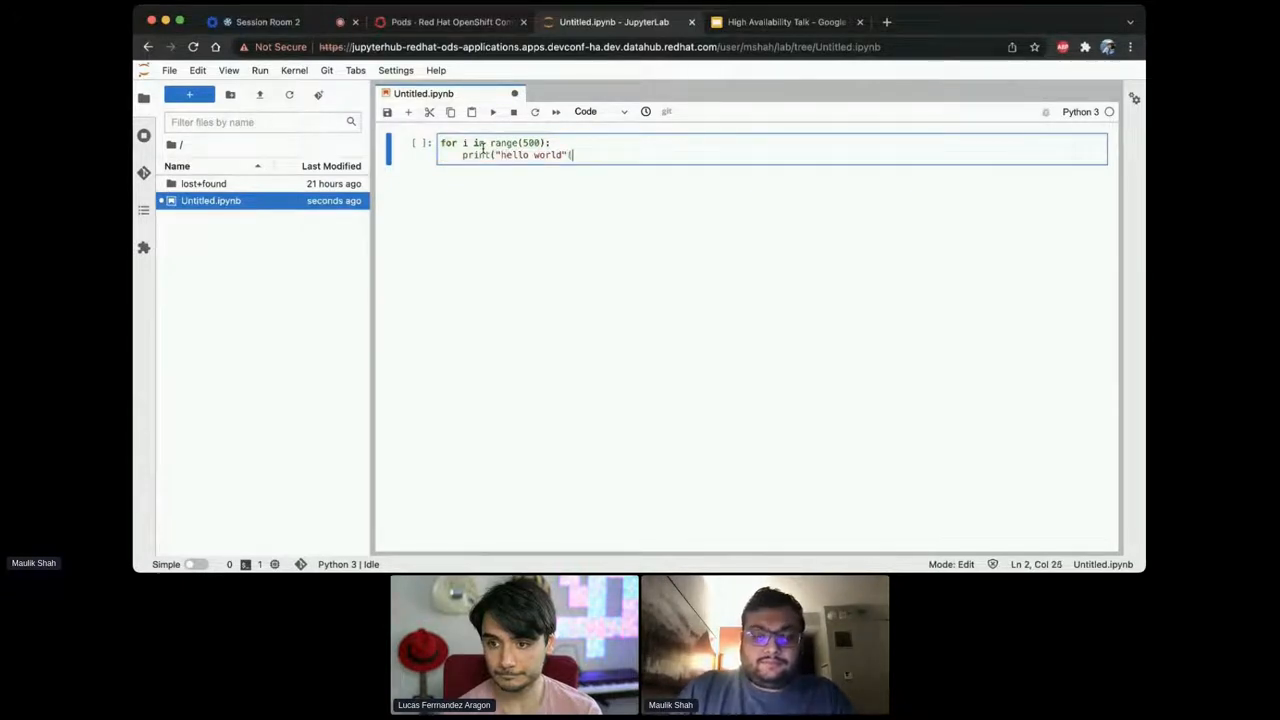
text(time)
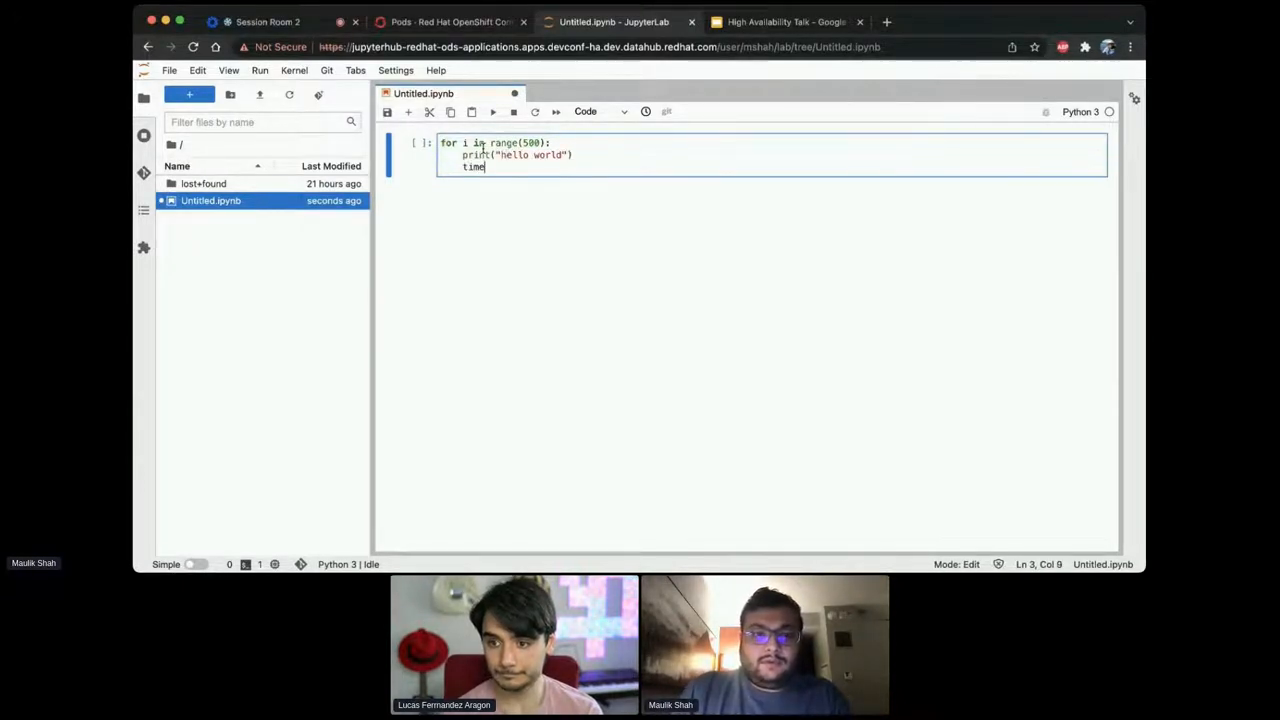
text(.sleep(5)
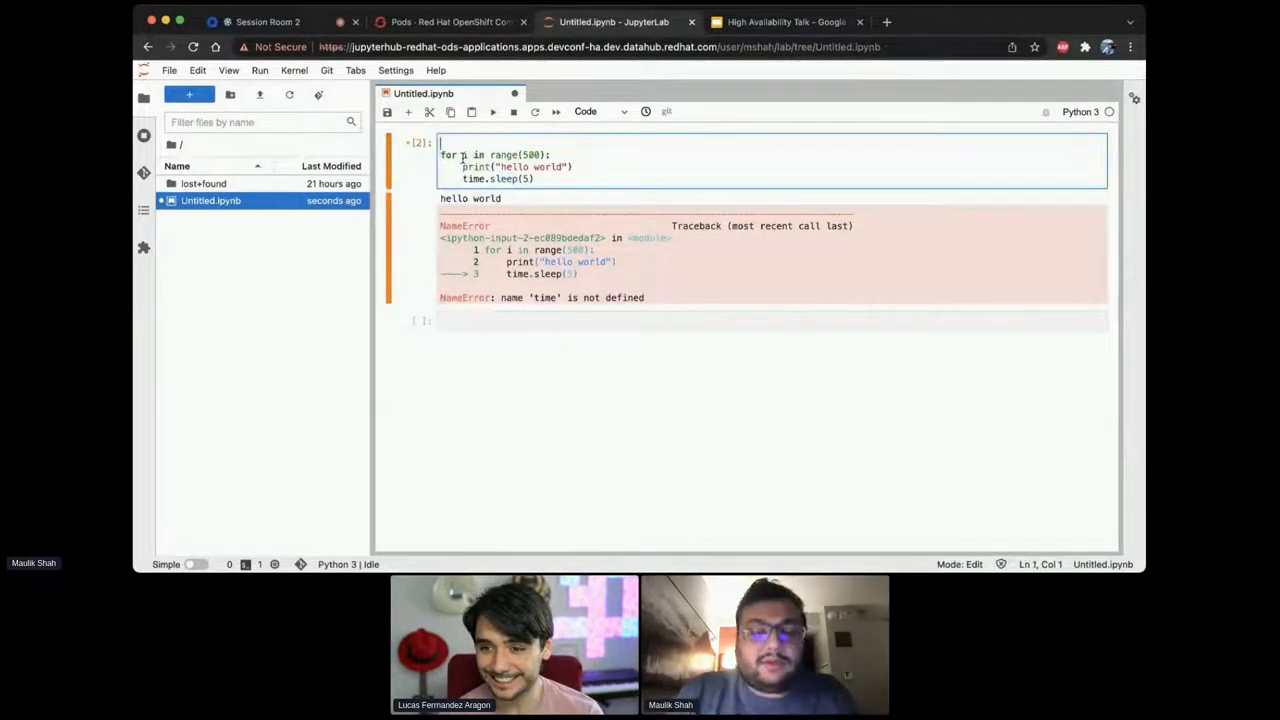
text(import time)
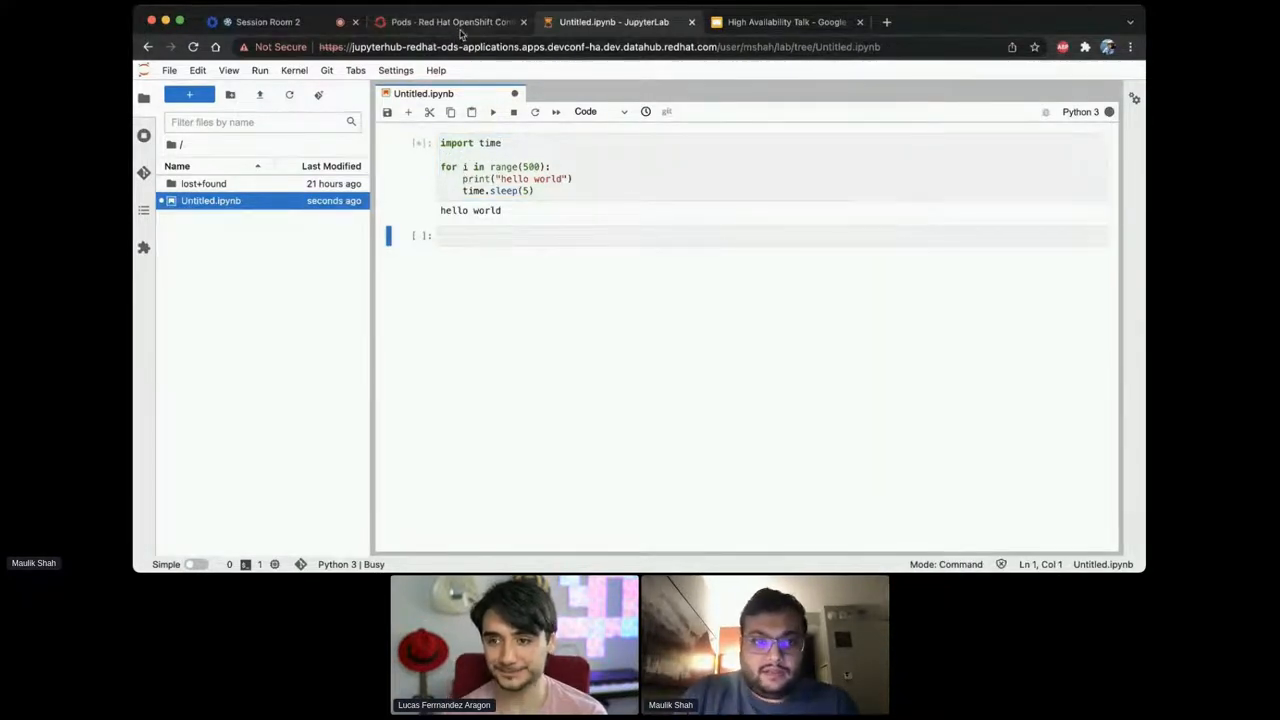
- Return to the OpenShift console and view the jupyterhub DeploymentConfig at 0 replicas
click(445, 22)
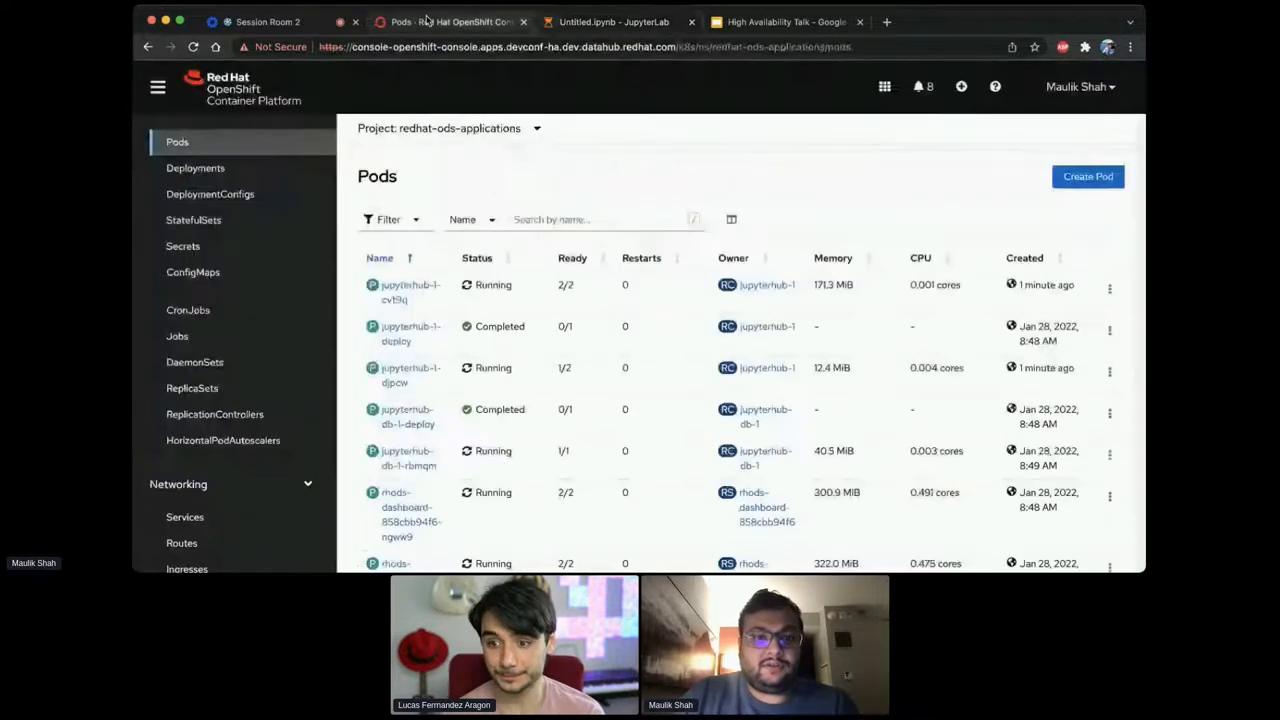
click(210, 194)
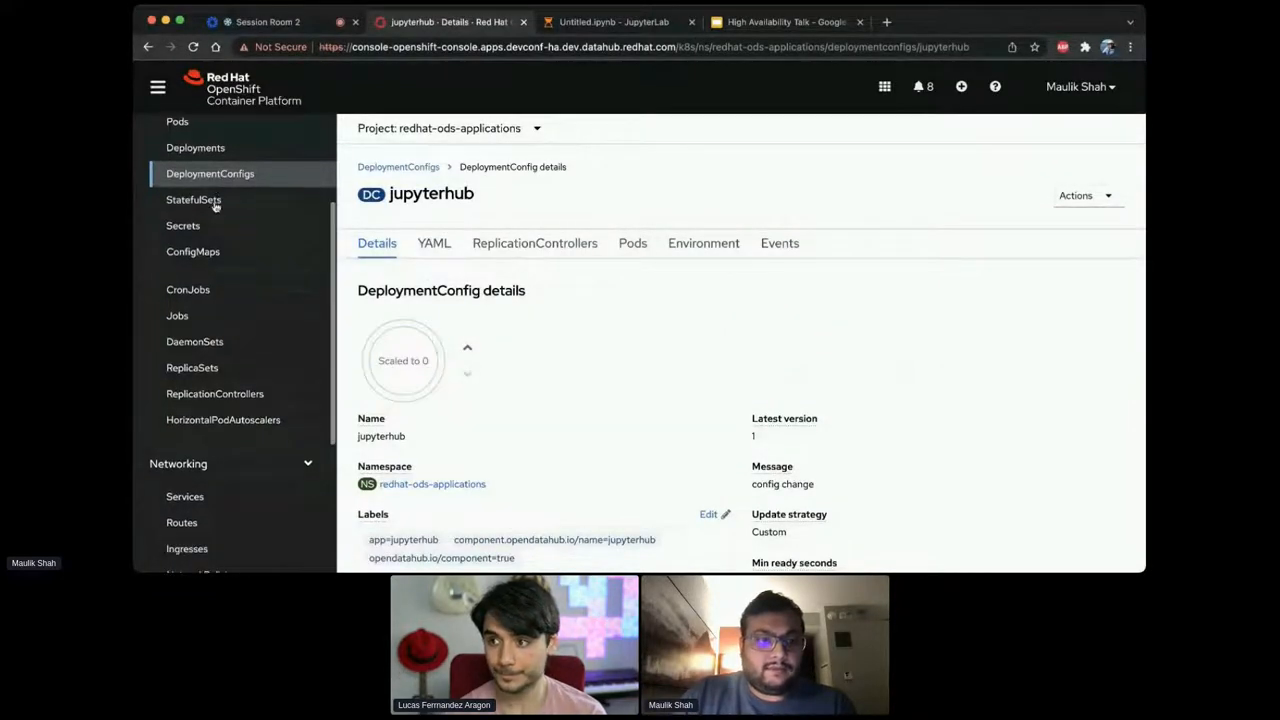
- Open the jupyterhub route's Location showing Bad Gateway, then return to the printing notebook
click(181, 399)
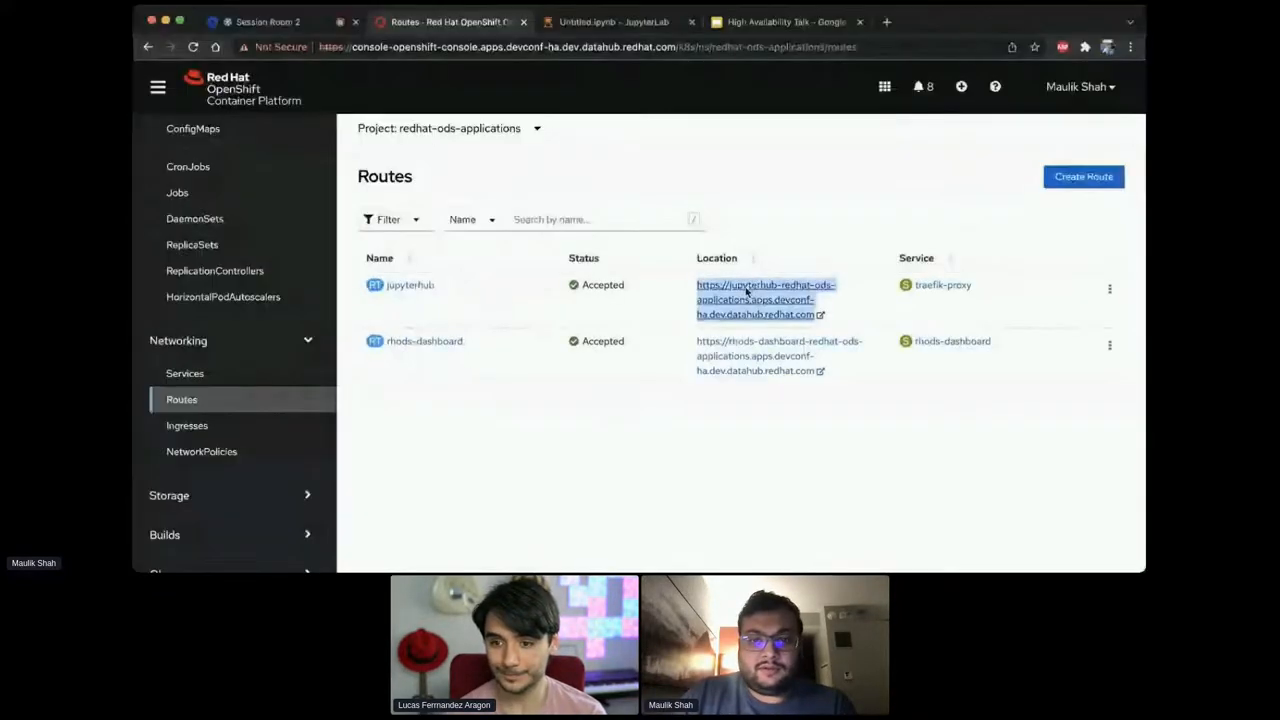
click(765, 299)
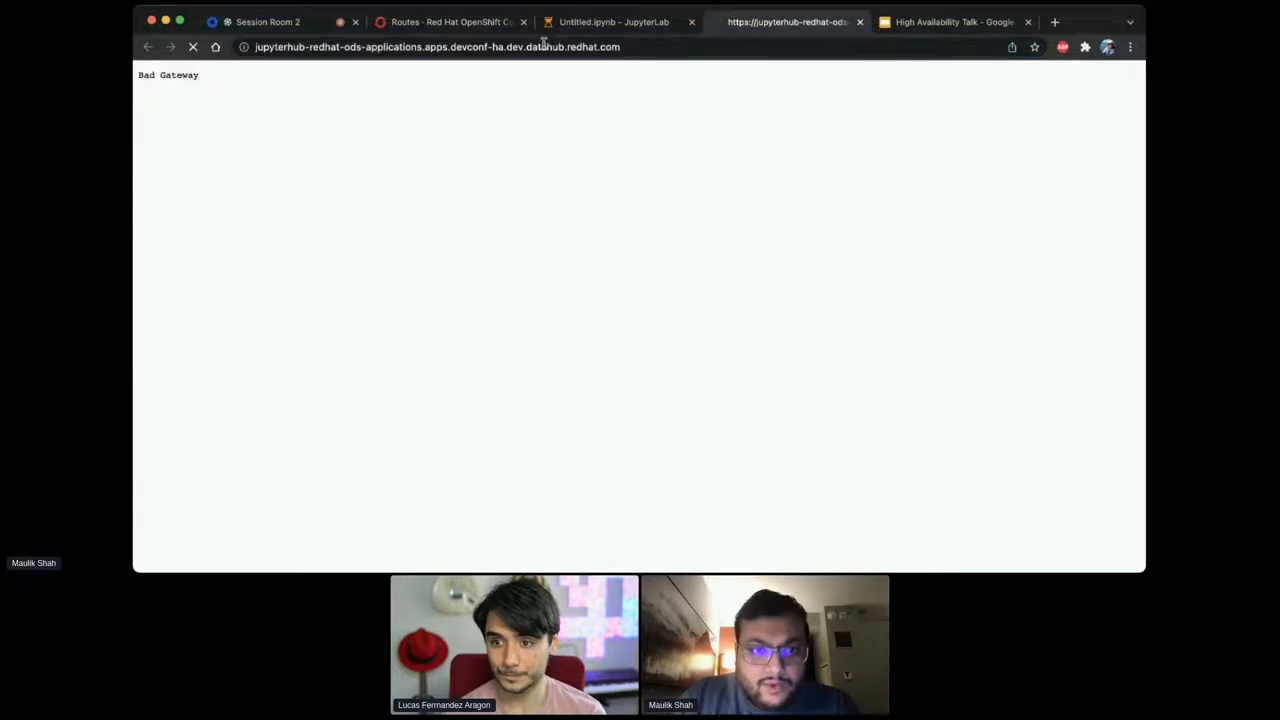
click(450, 46)
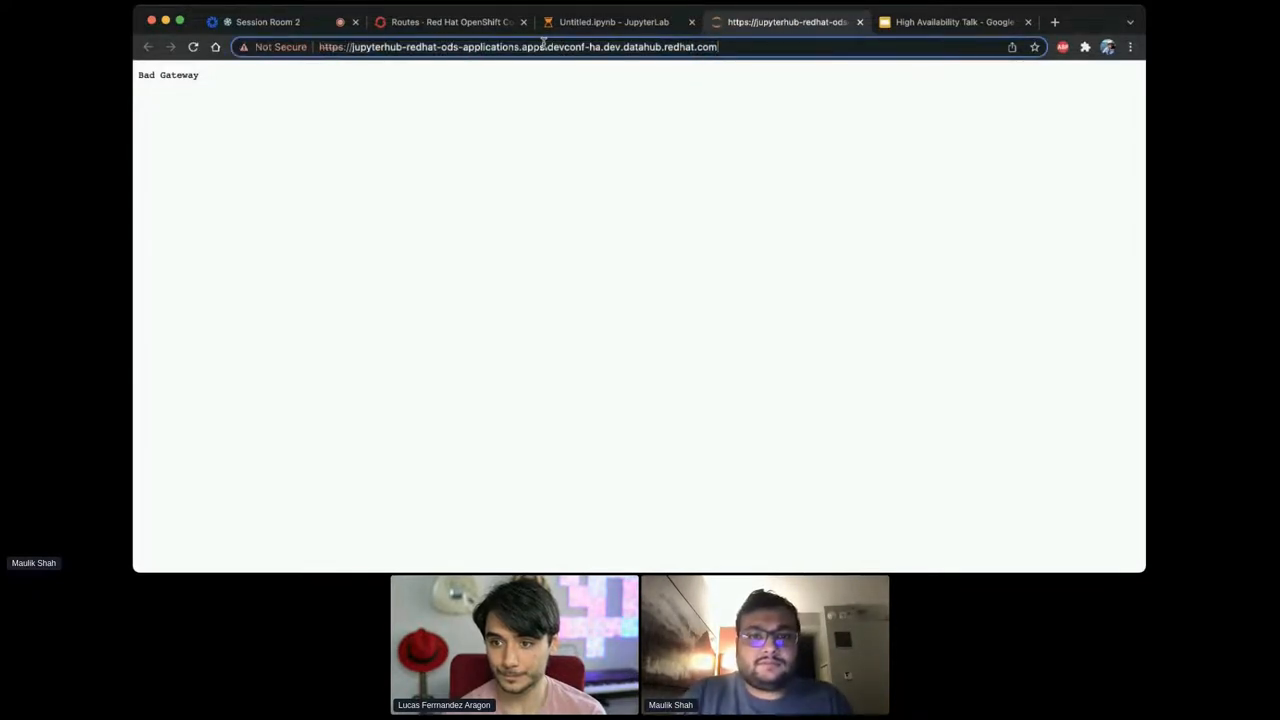
click(614, 21)
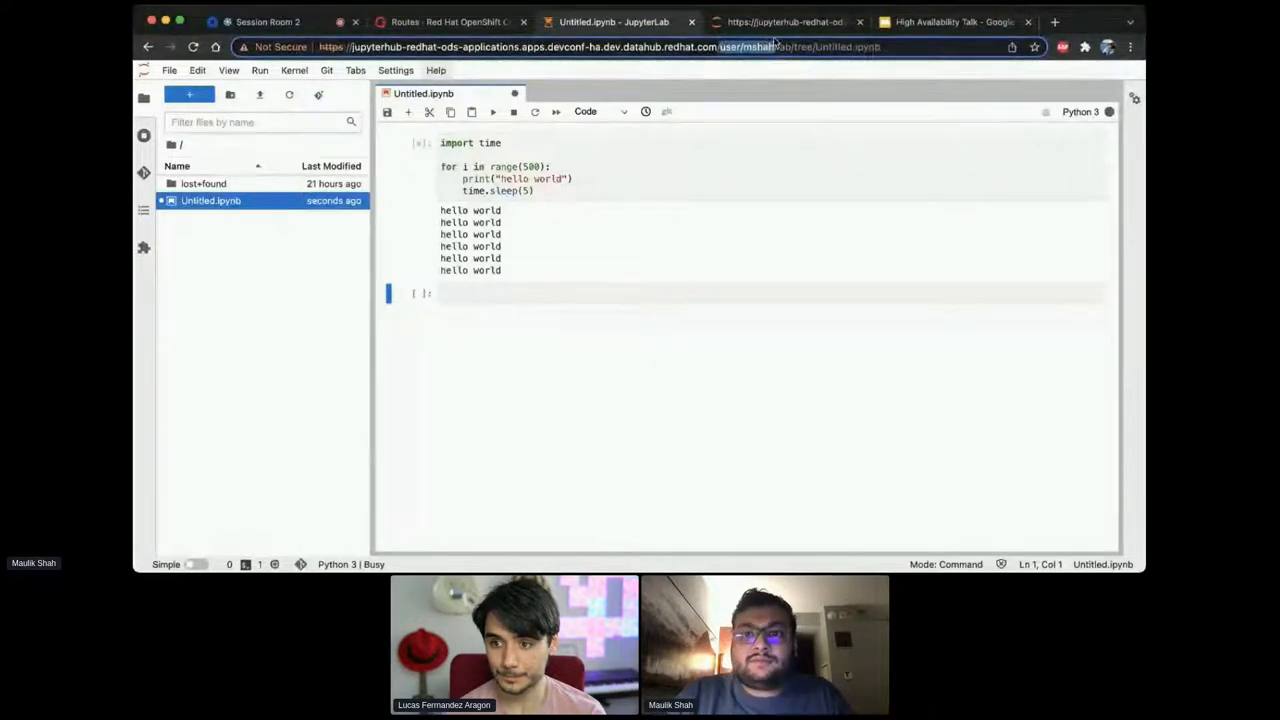
- Copy the notebook's /user/ path into the Bad Gateway tab, then return to the Routes list
click(787, 22)
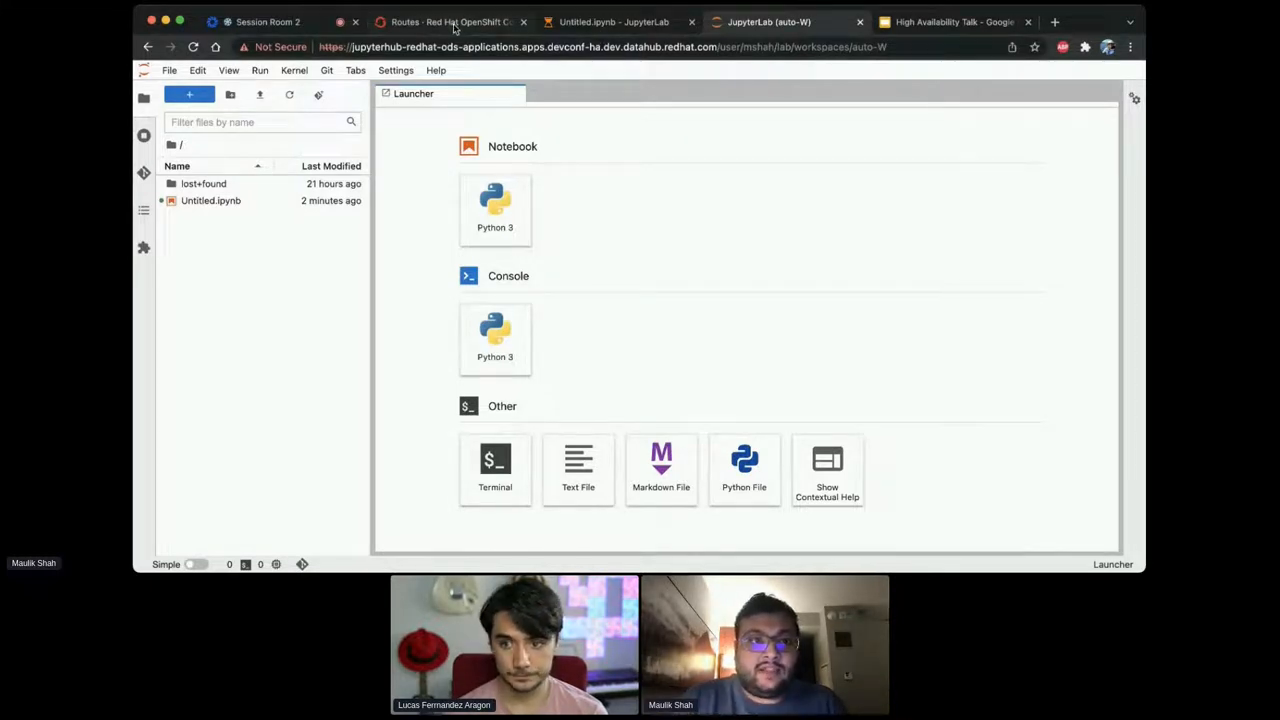
click(448, 22)
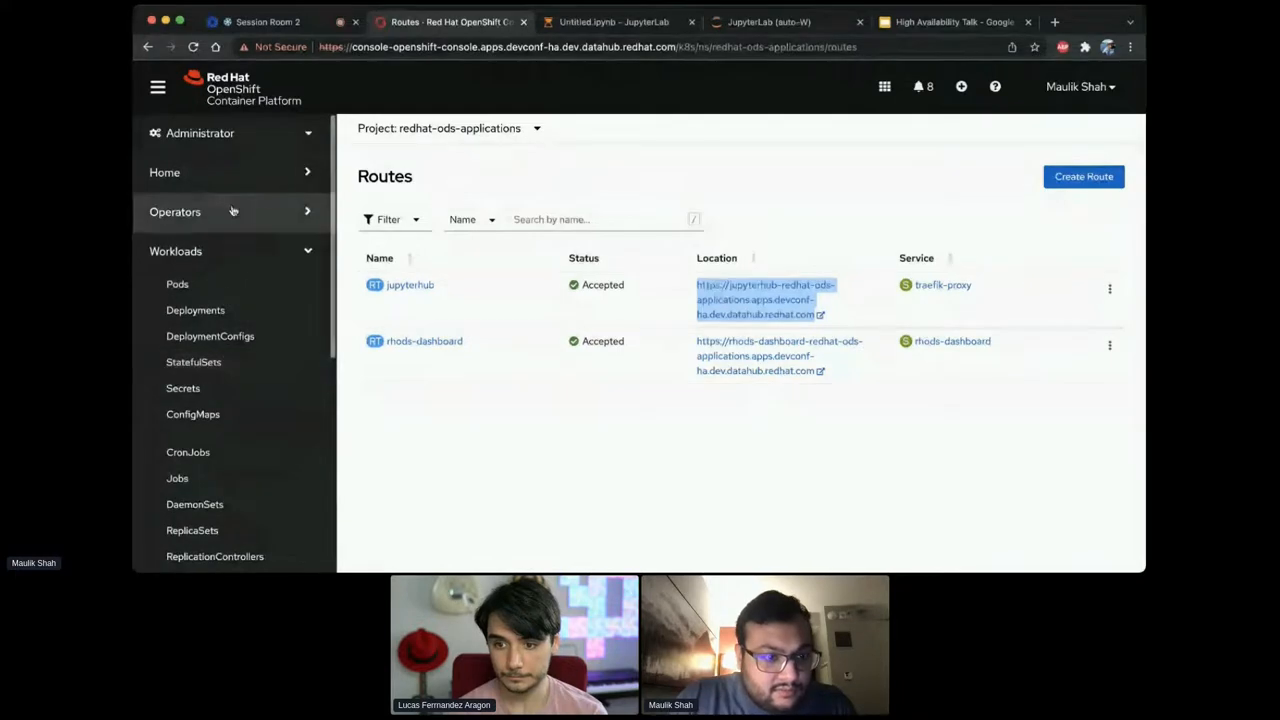
scroll(down, 3)
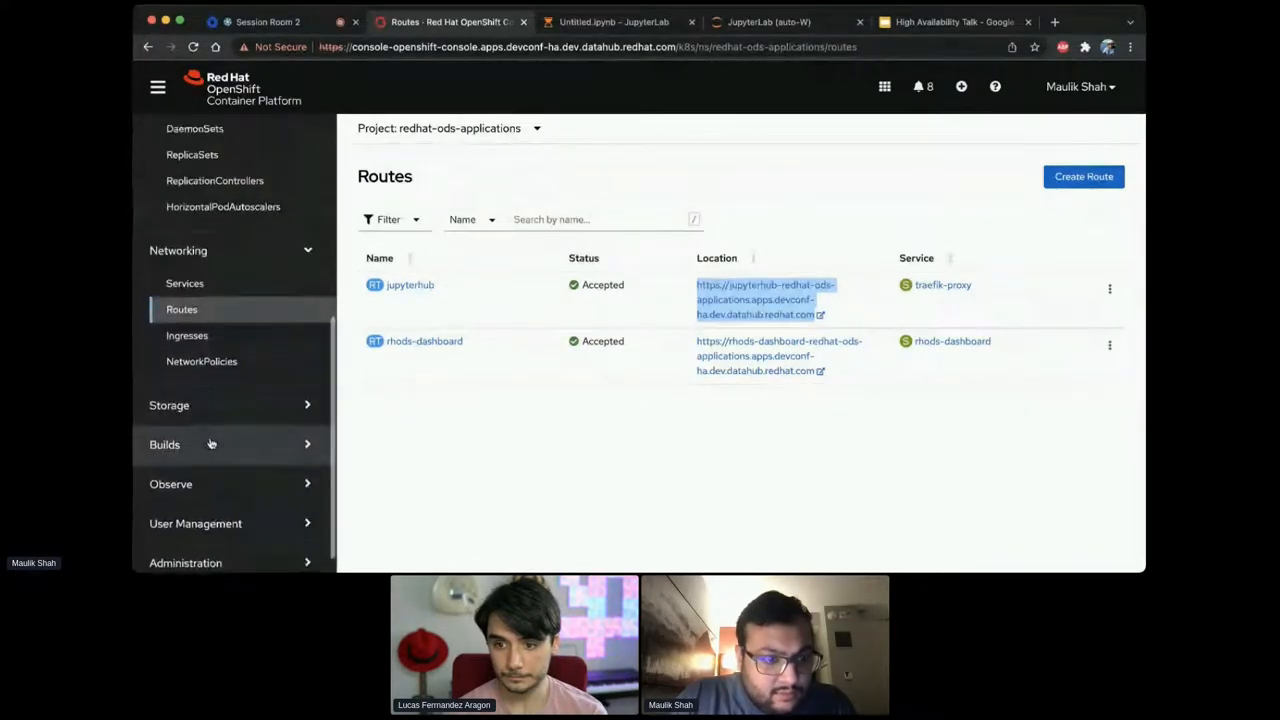
click(193, 372)
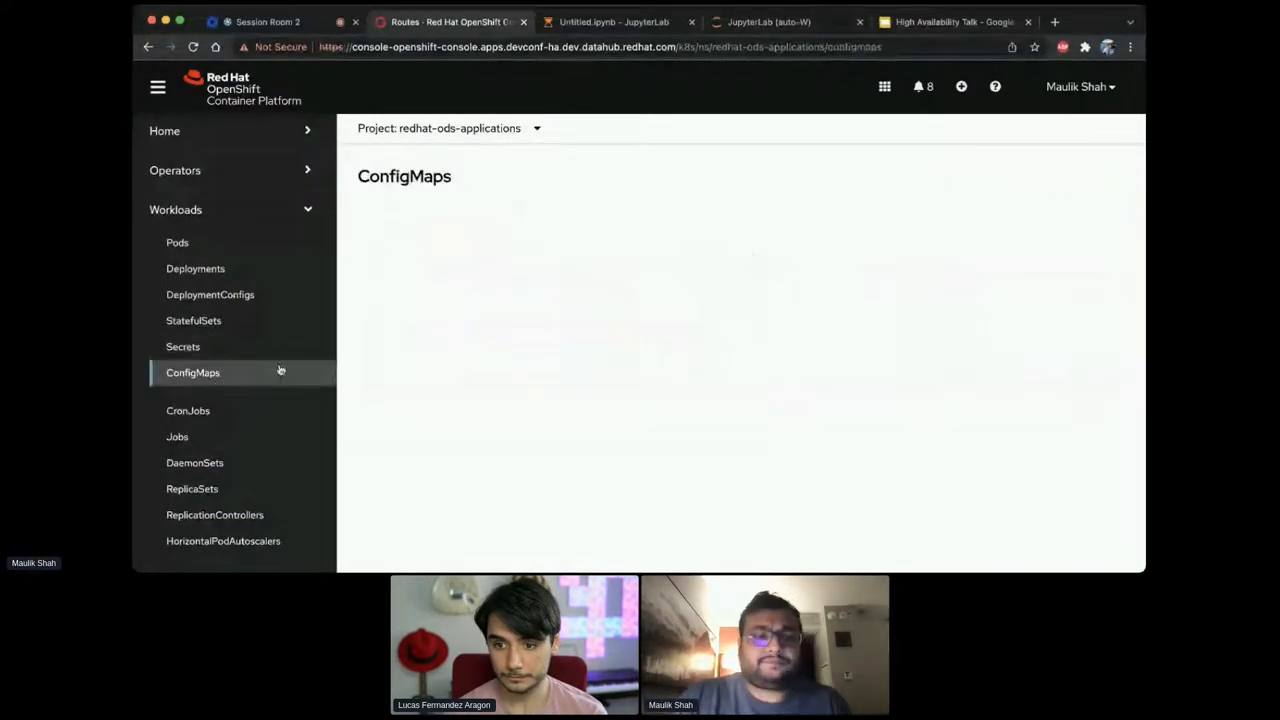
click(193, 372)
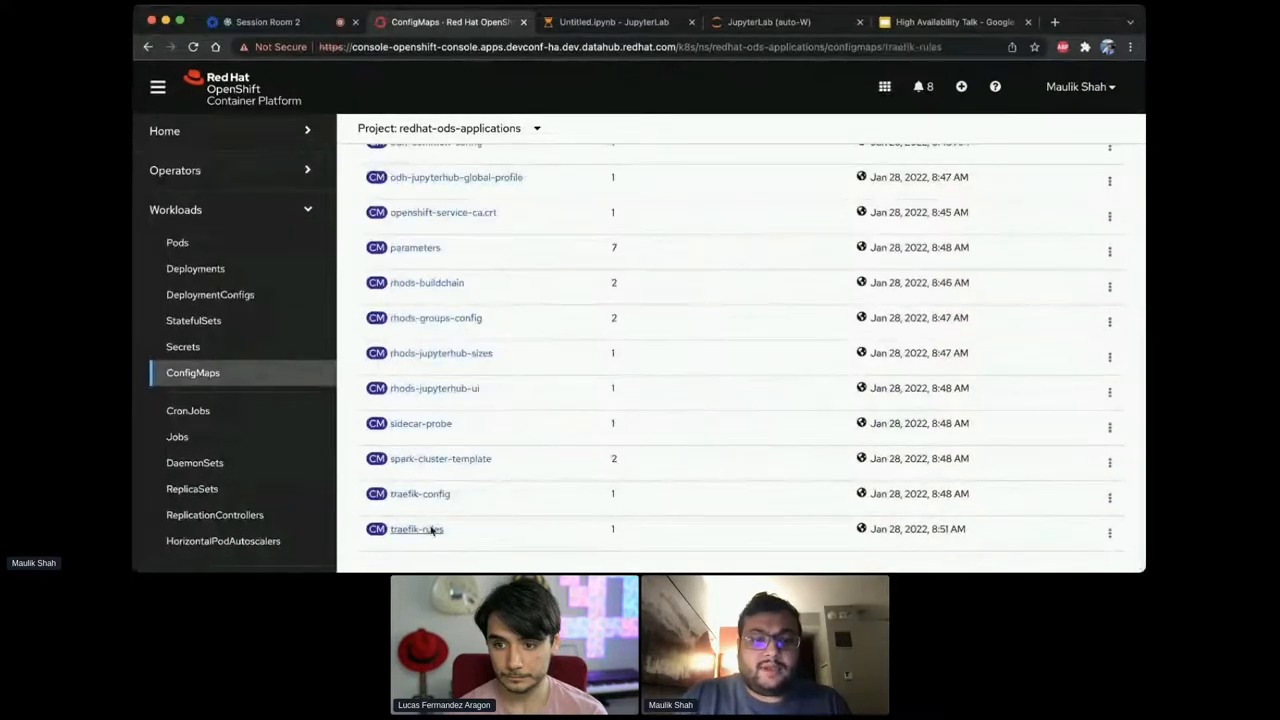
click(416, 529)
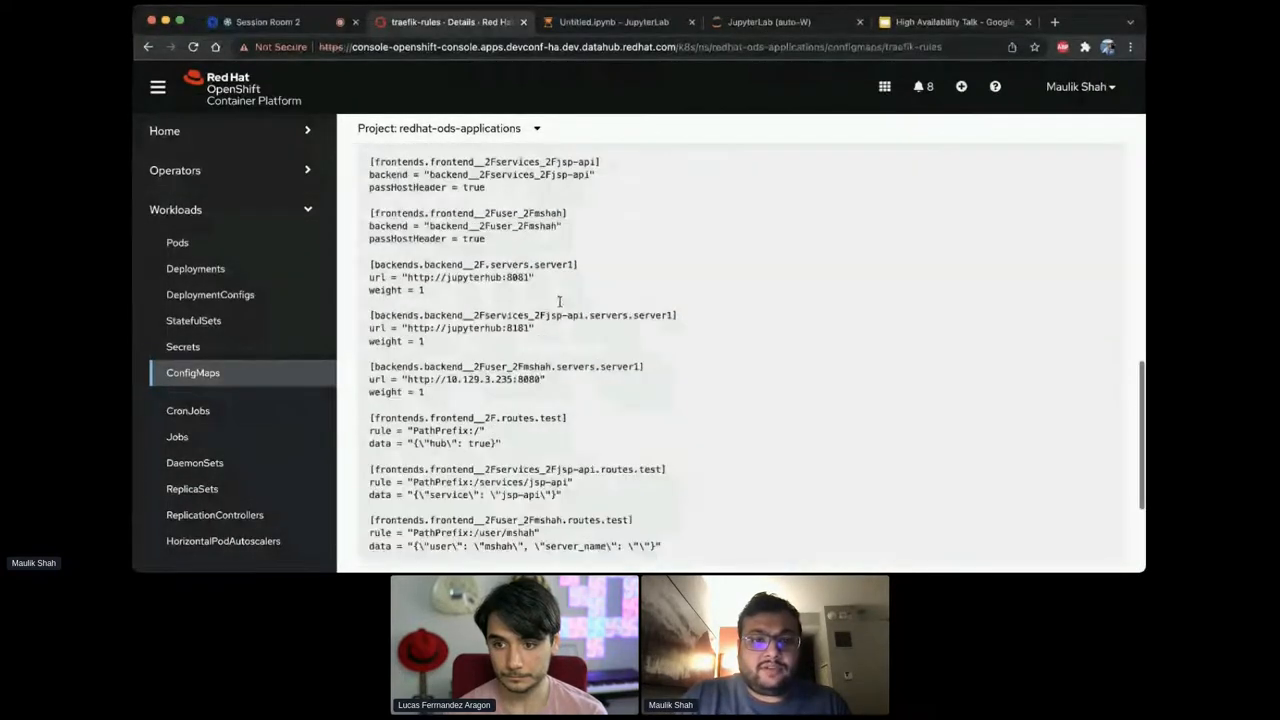
scroll(down, 3)
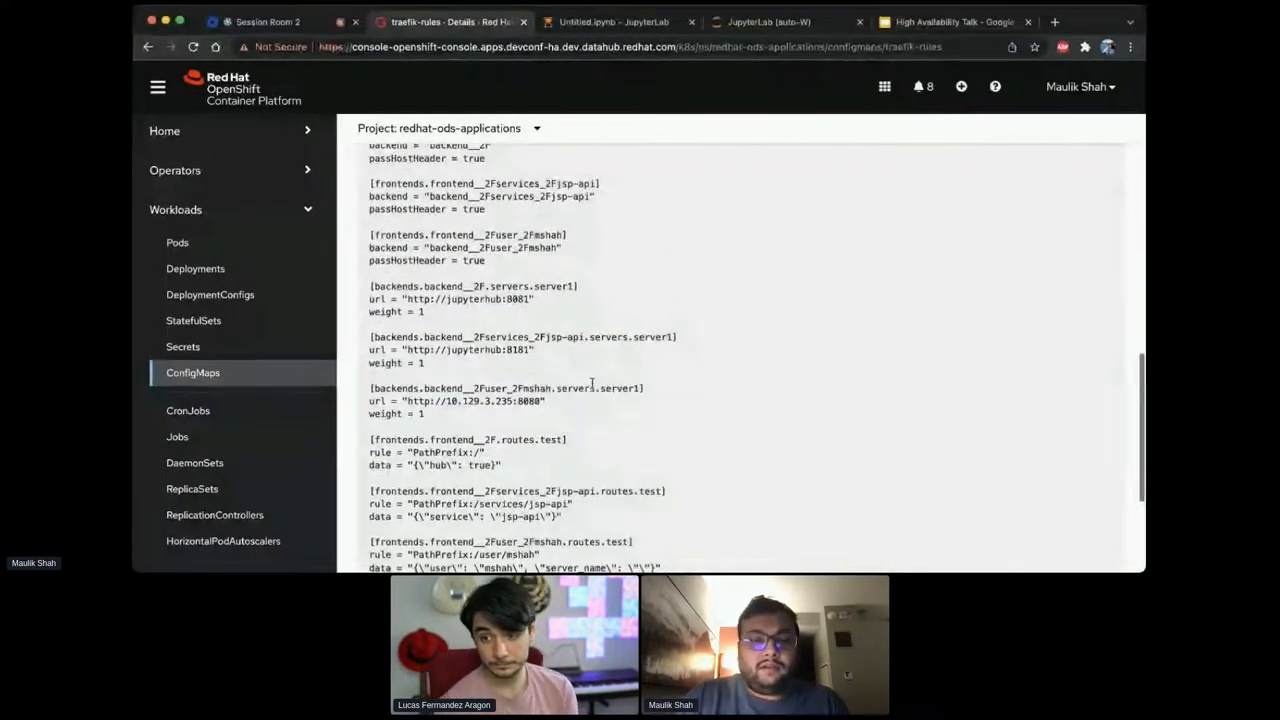
scroll(up, 3)
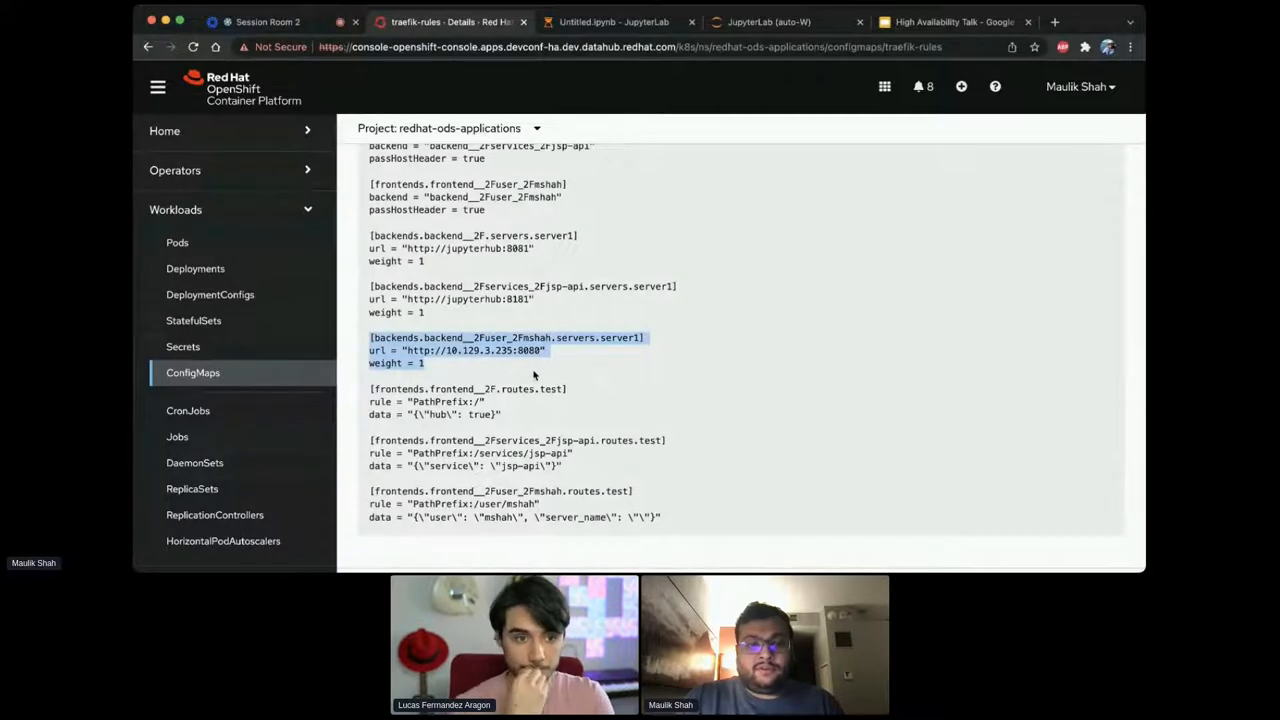
drag(534, 375, 582, 485)
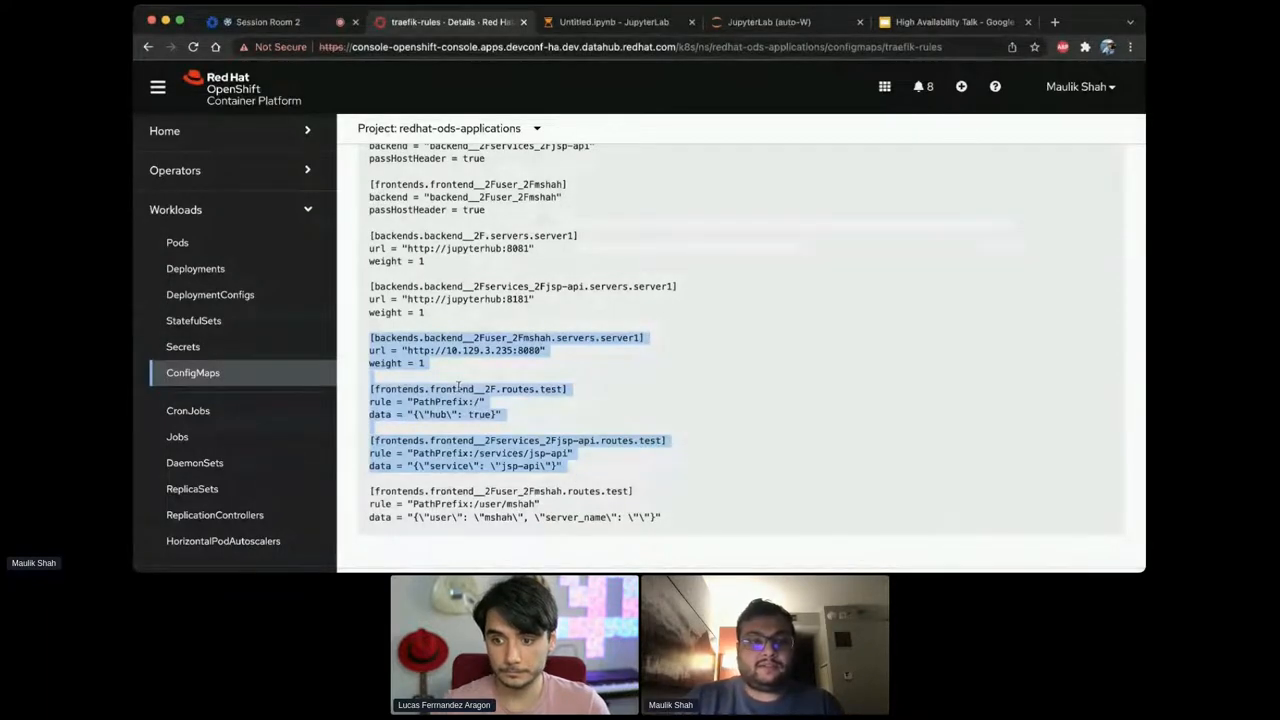
- Scroll the Pods list: jupyterhub-db, rhods-dashboard and traefik-proxy run, with no jupyterhub pod
click(177, 242)
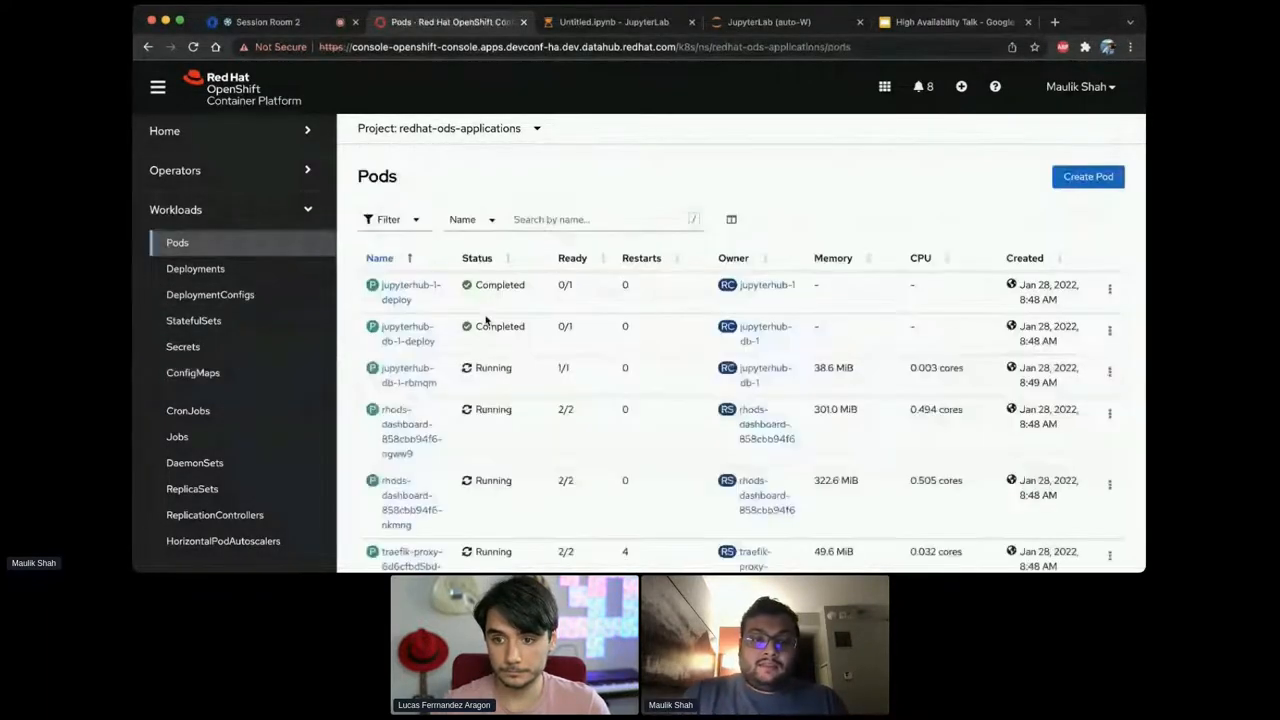
scroll(down, 3)
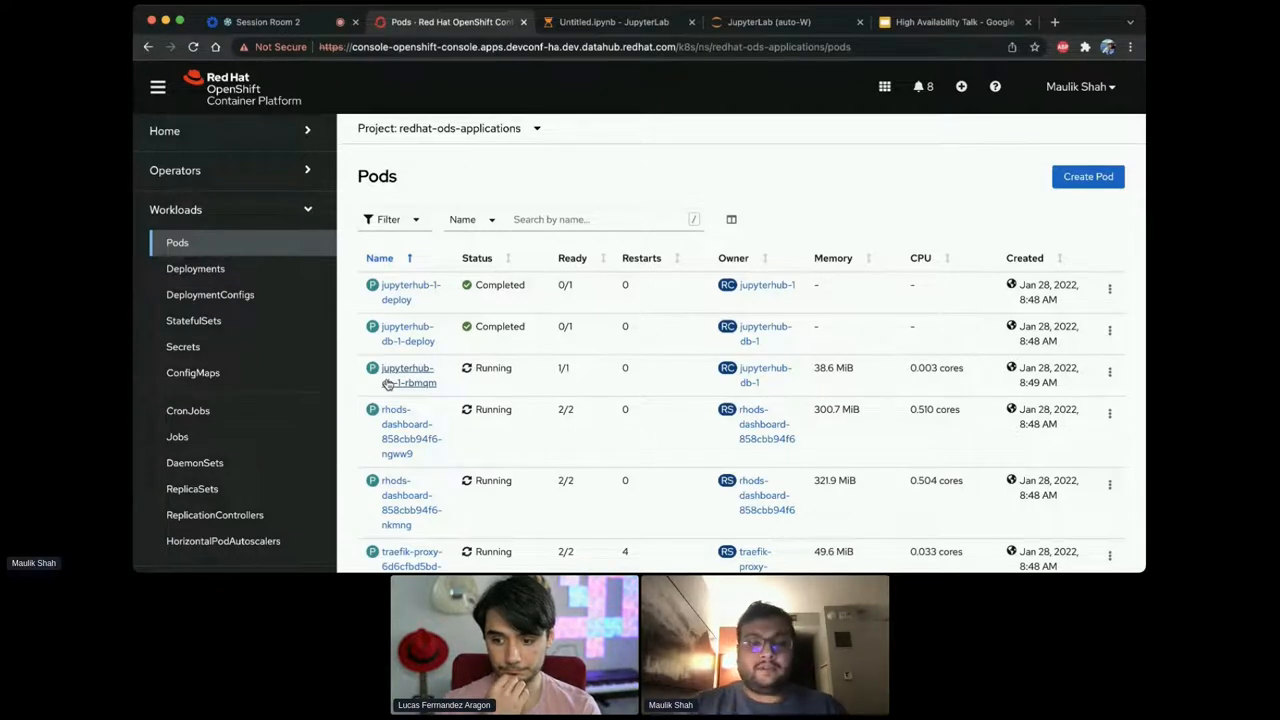
scroll(down, 3)
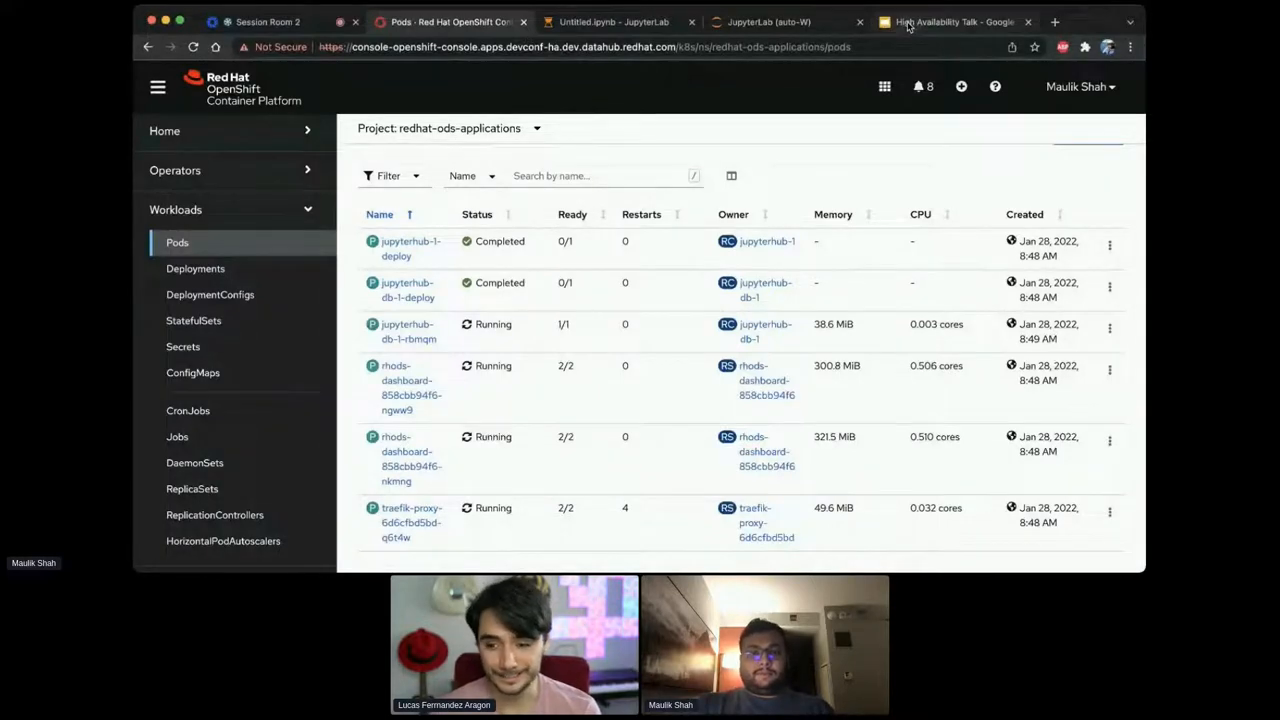
- Switch to the High Availability Talk and present from the Demo slide to Lessons learned
click(950, 22)
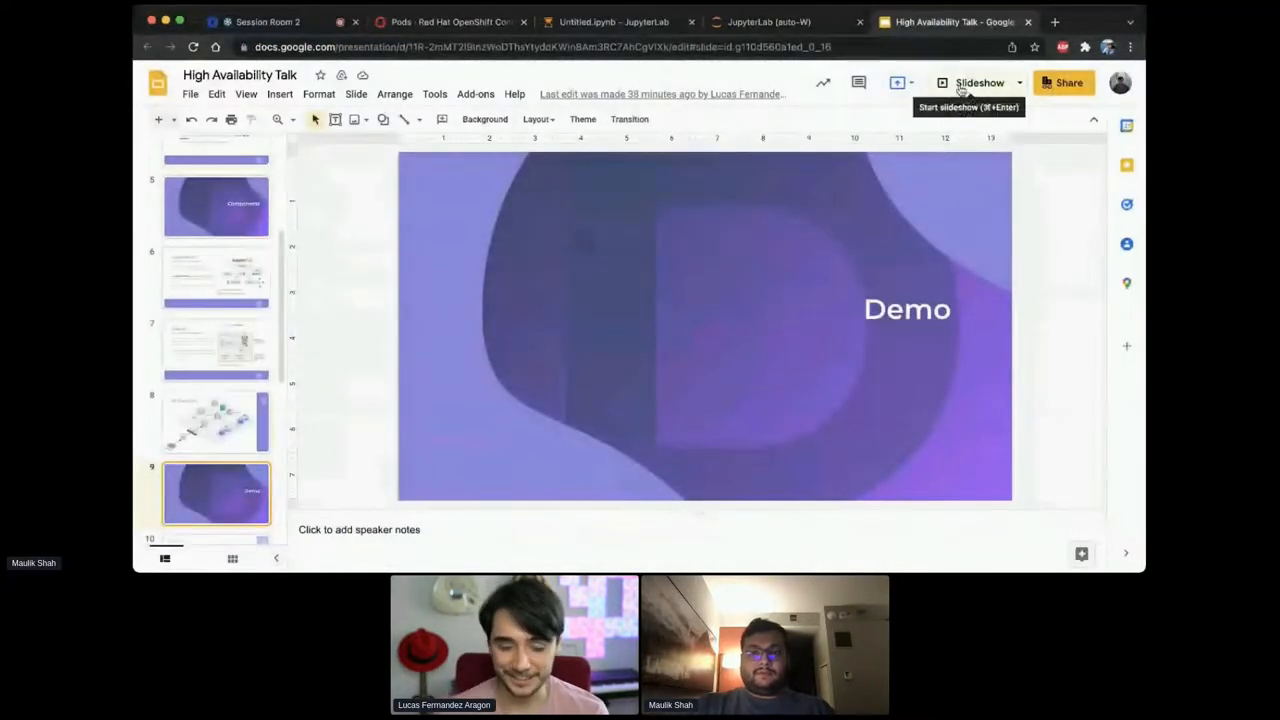
click(980, 82)
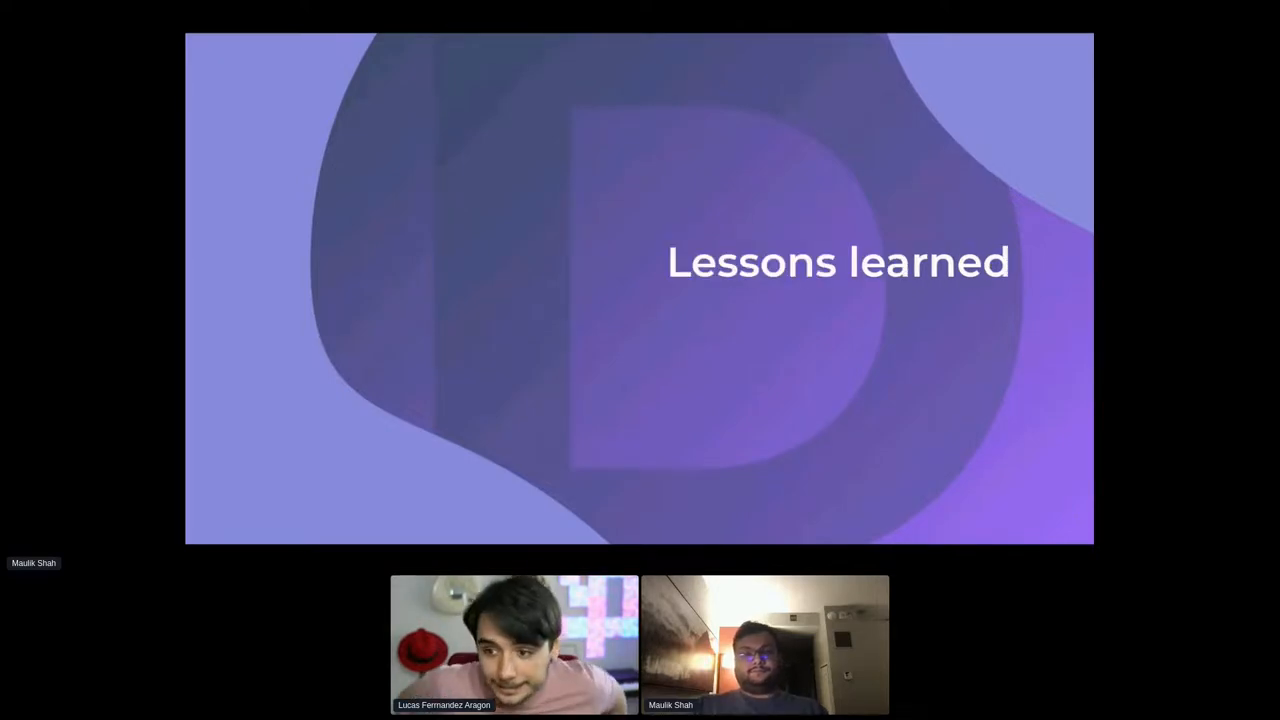
- Advance to the Q&A slide, then return to the DevConf.CZ Session Room 2 page
key(Right)
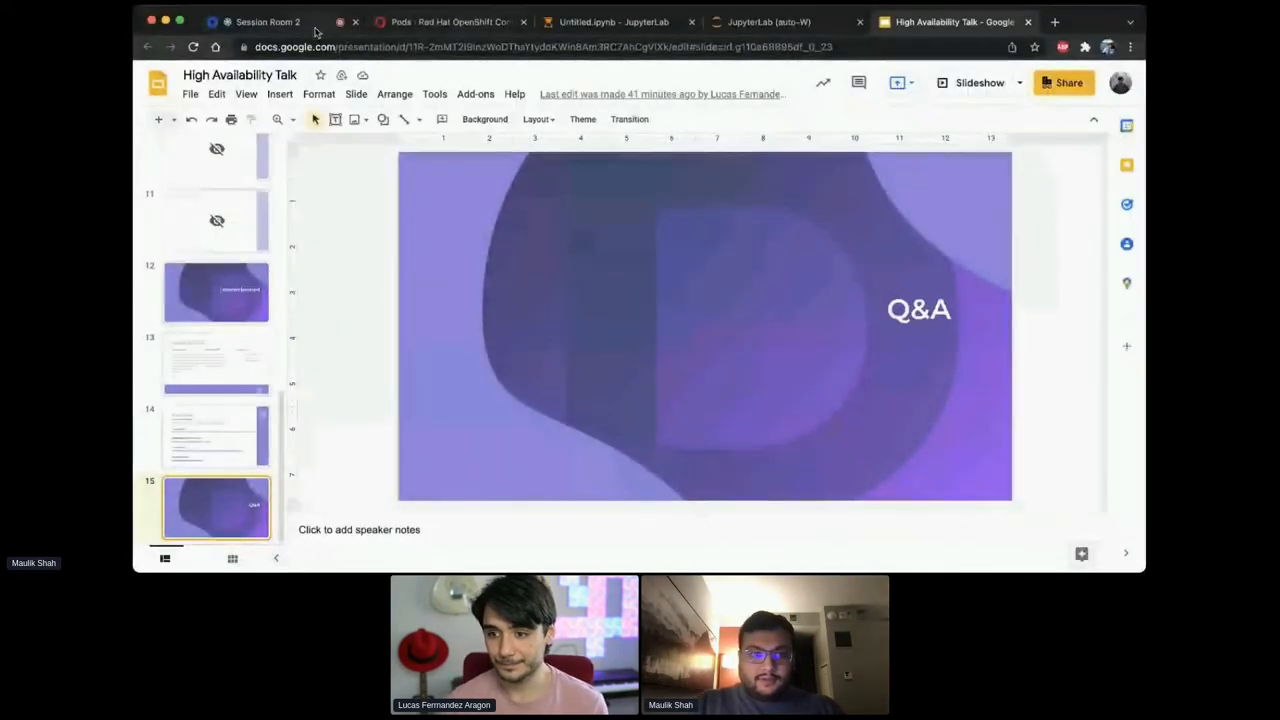
click(267, 21)
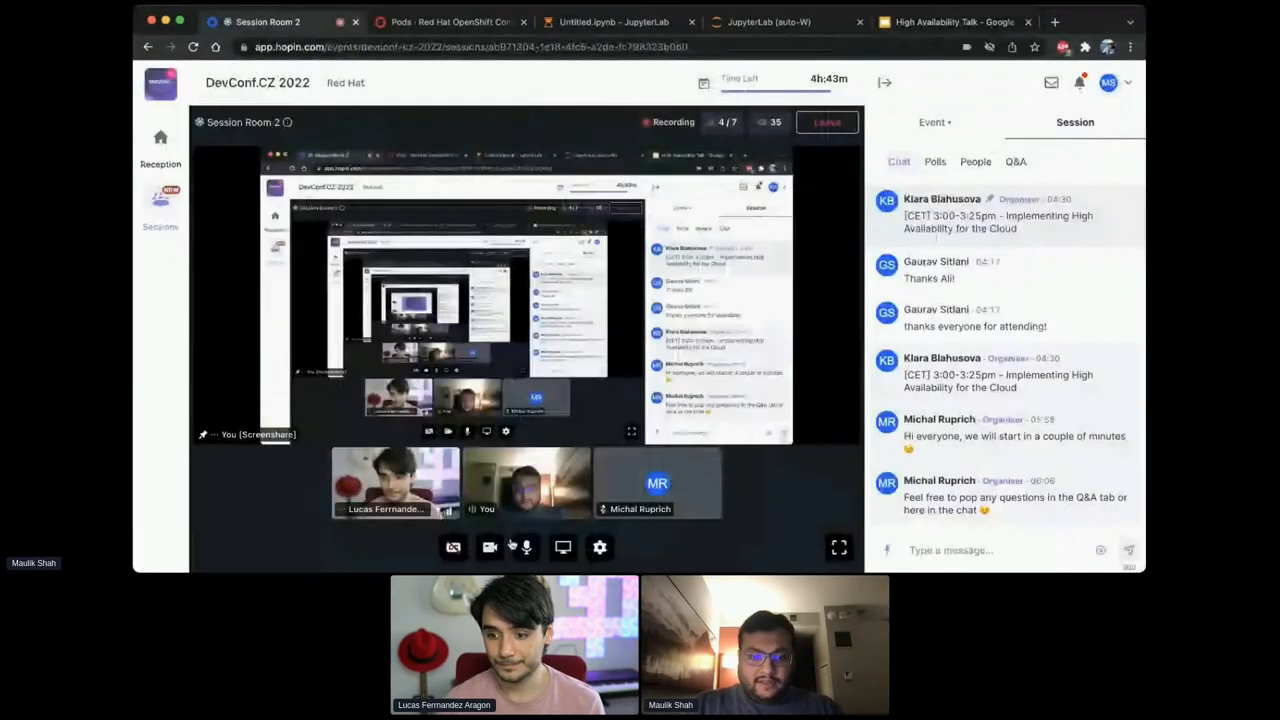